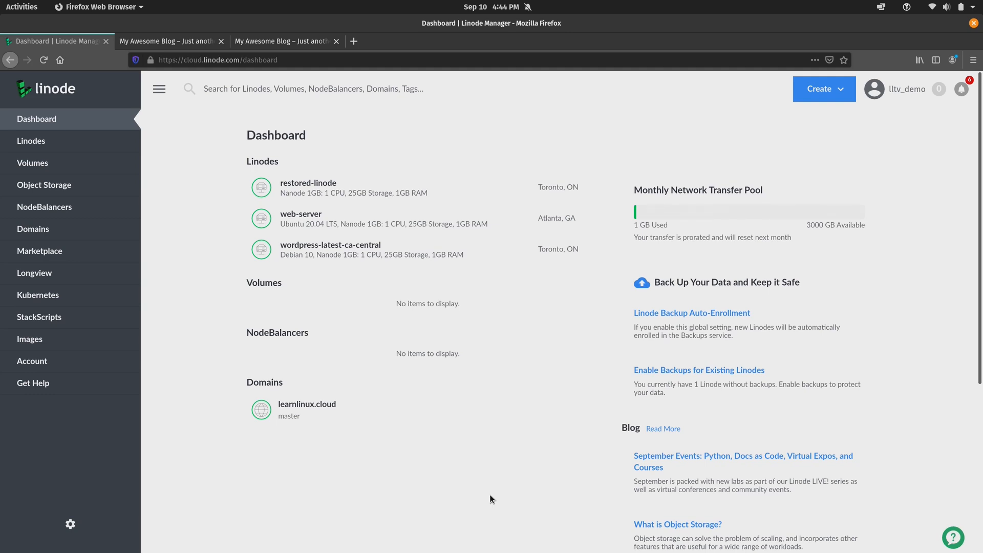
pyautogui.moveTo(96, 190)
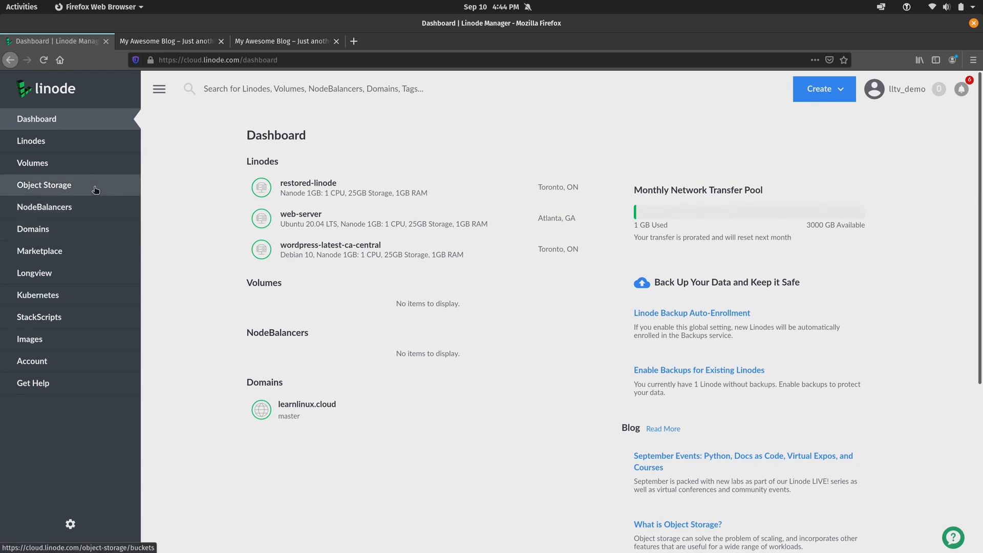
# Go to the Object Storage Access Keys list, which shows no keys yet.
pyautogui.click(44, 184)
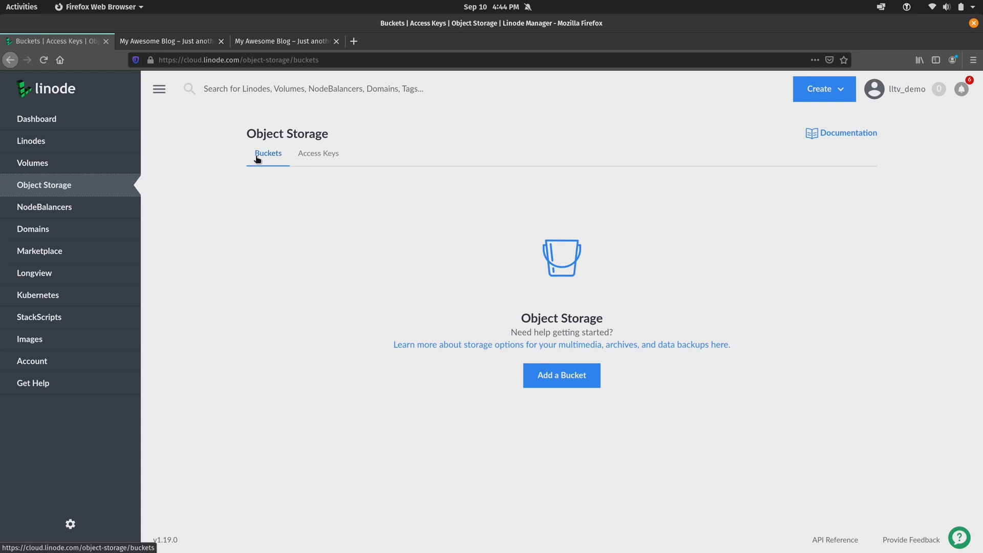
pyautogui.click(317, 153)
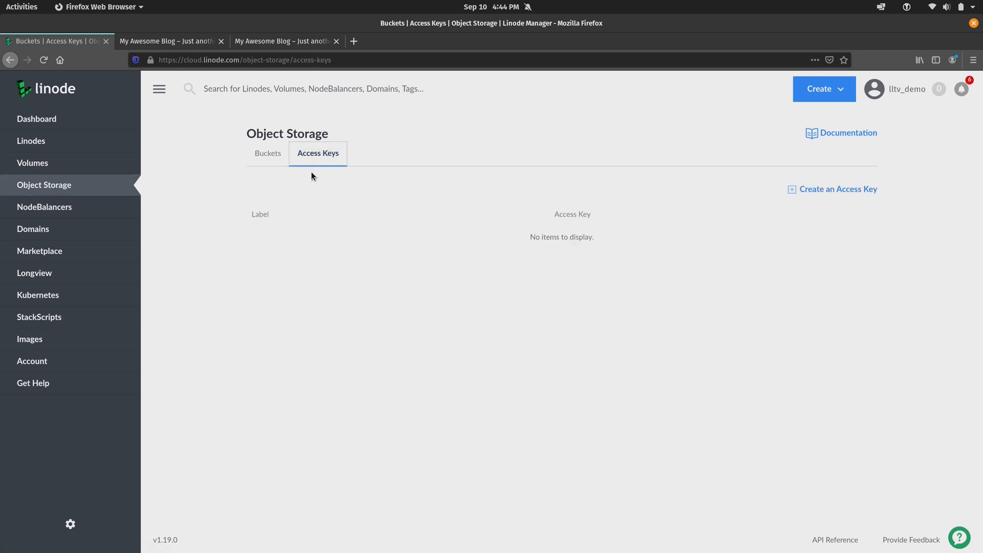
pyautogui.moveTo(842, 190)
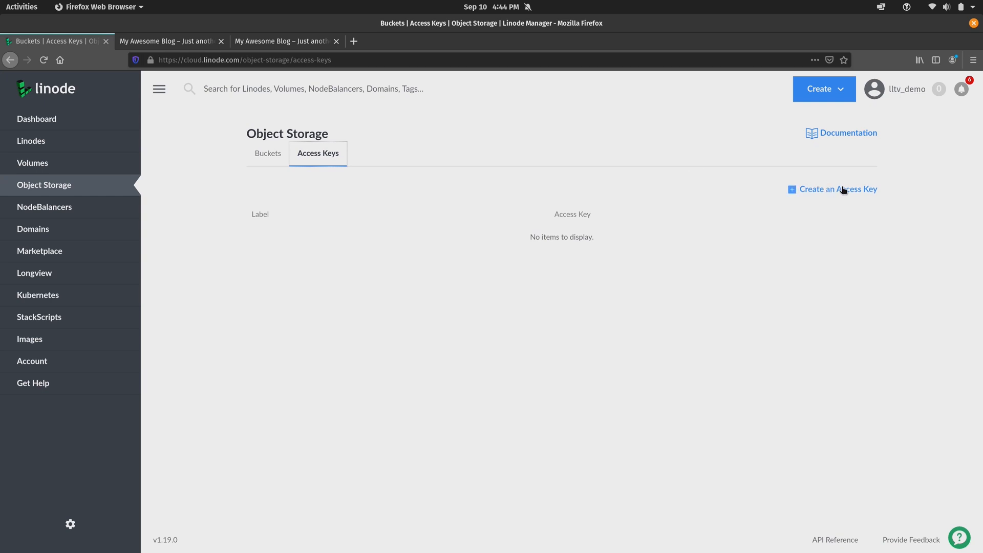
pyautogui.moveTo(860, 193)
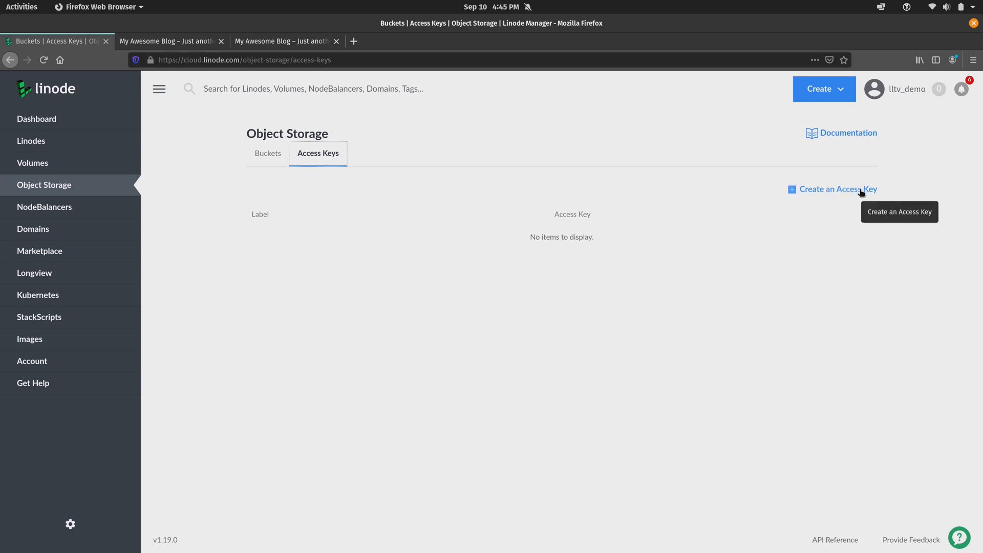
# Create and submit a new access key labelled bucket-access-key.
pyautogui.click(838, 188)
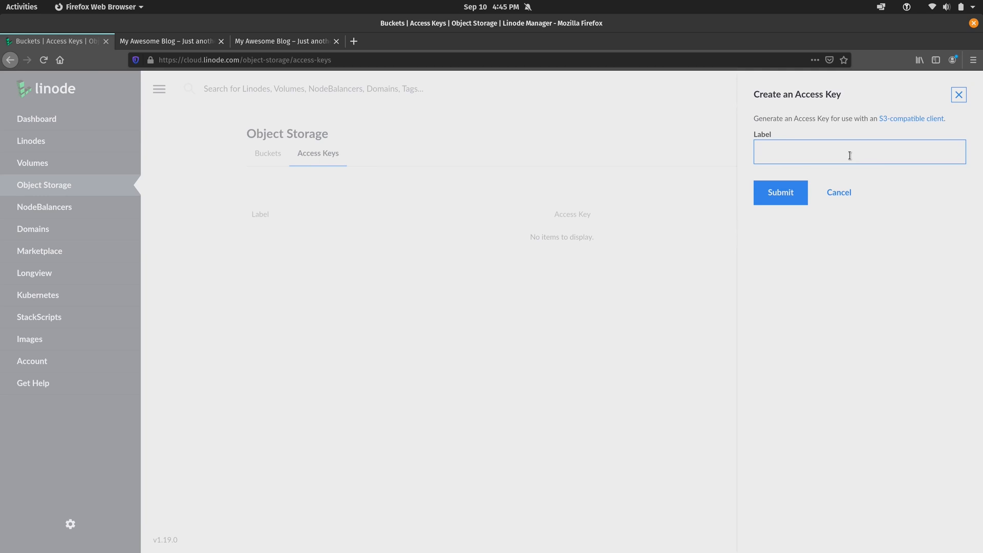
pyautogui.write('bucket-access-')
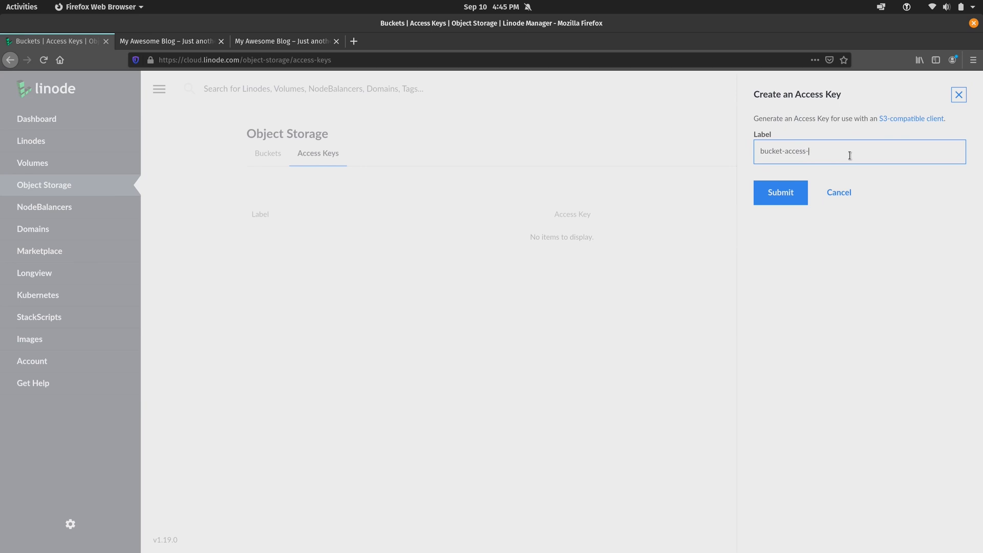
pyautogui.write('key')
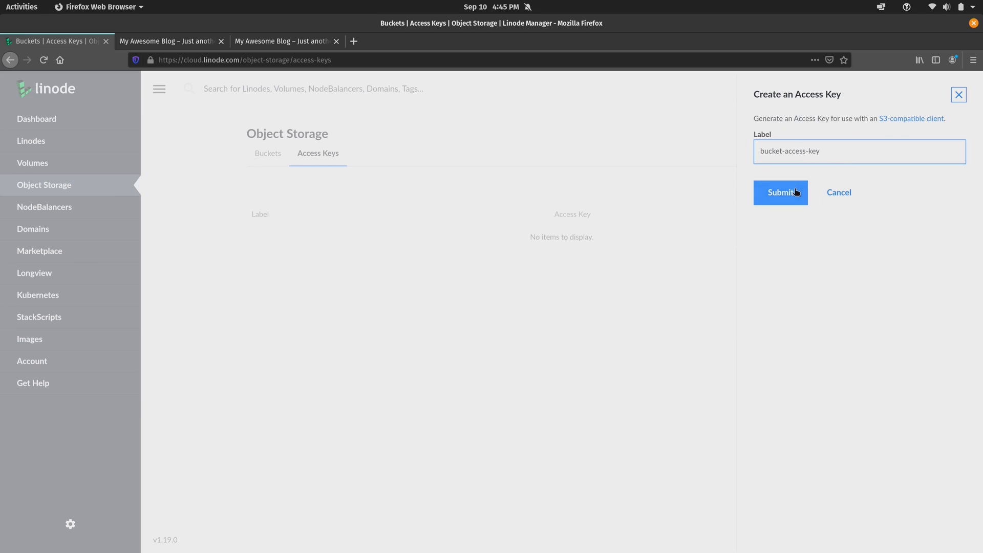
pyautogui.click(780, 193)
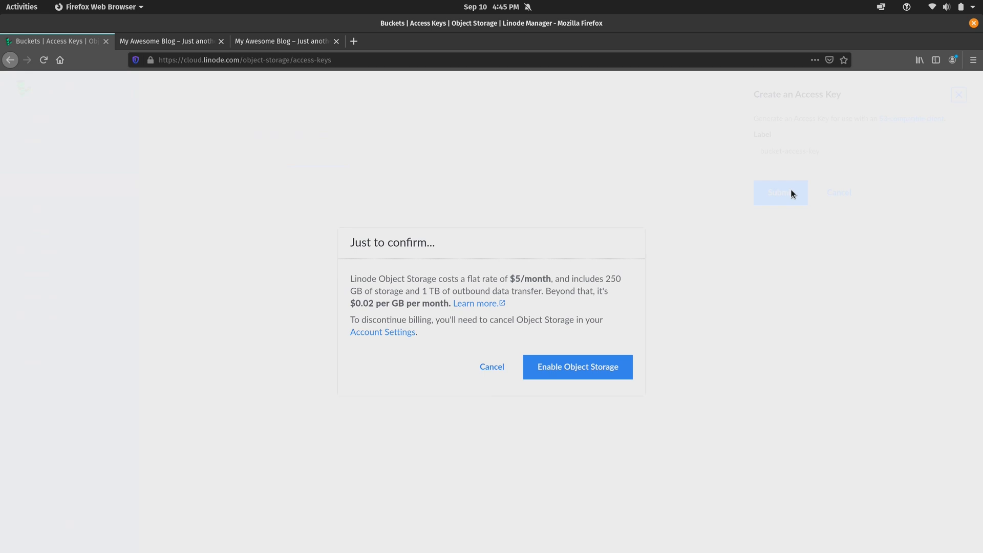
# Enable Object Storage billing and dismiss the generated keys notice for bucket-access-key.
pyautogui.click(578, 367)
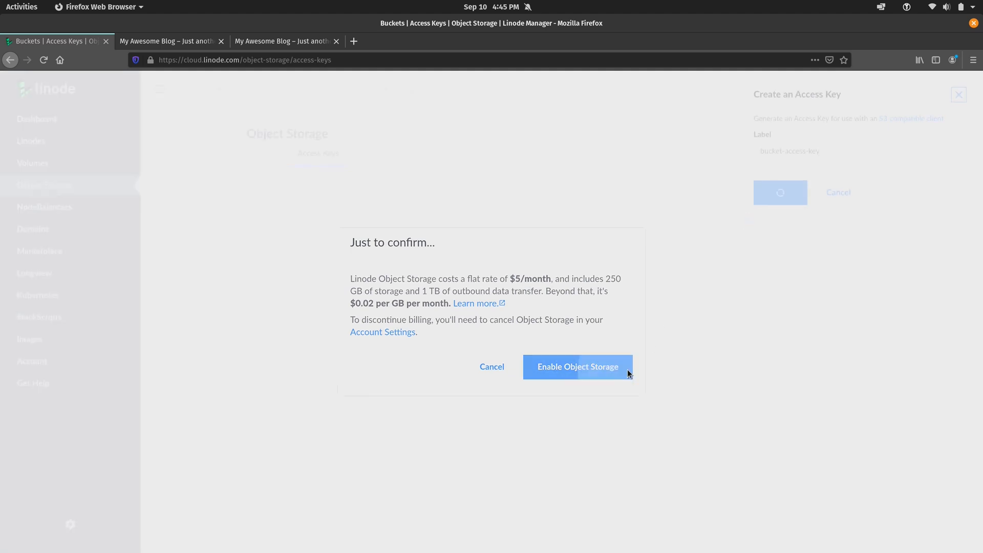
pyautogui.click(578, 367)
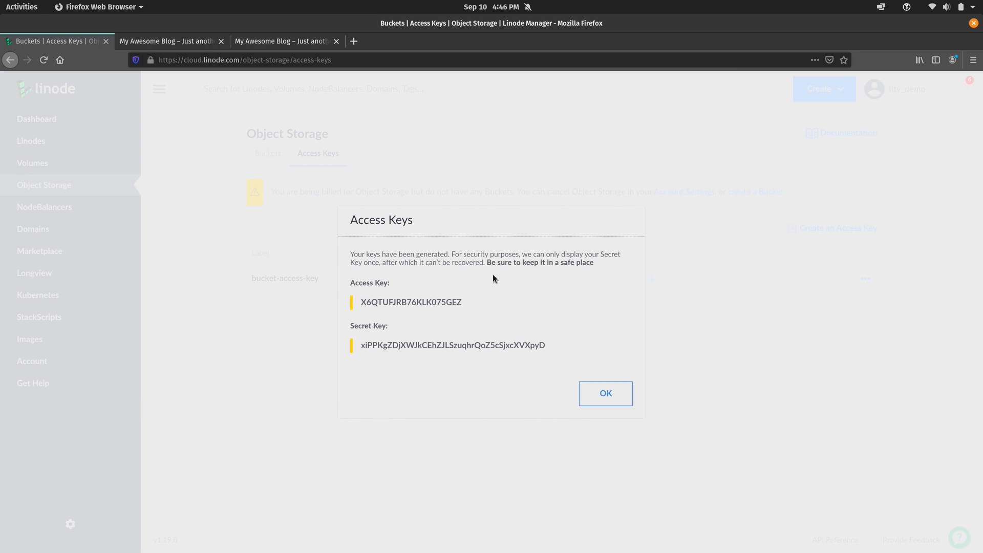
pyautogui.moveTo(554, 295)
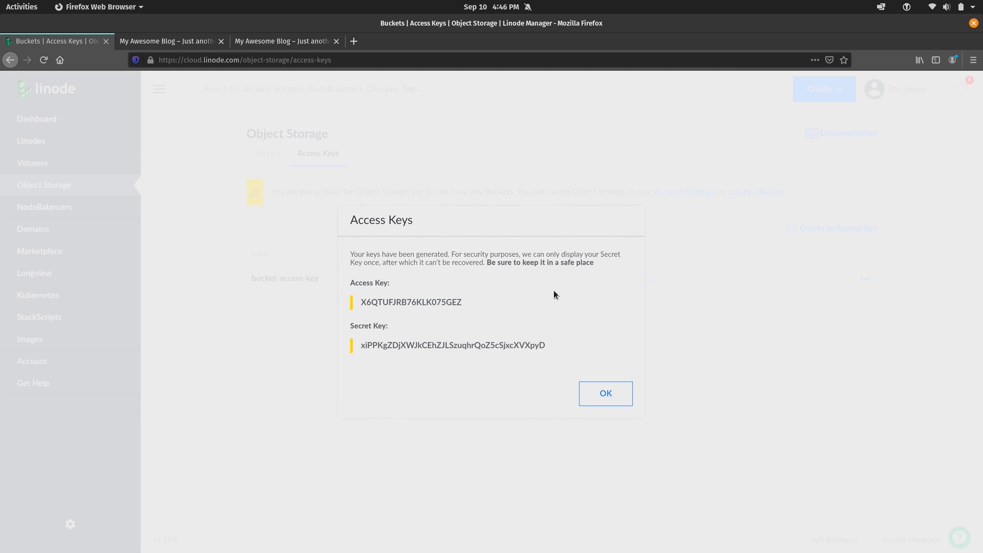
pyautogui.moveTo(557, 311)
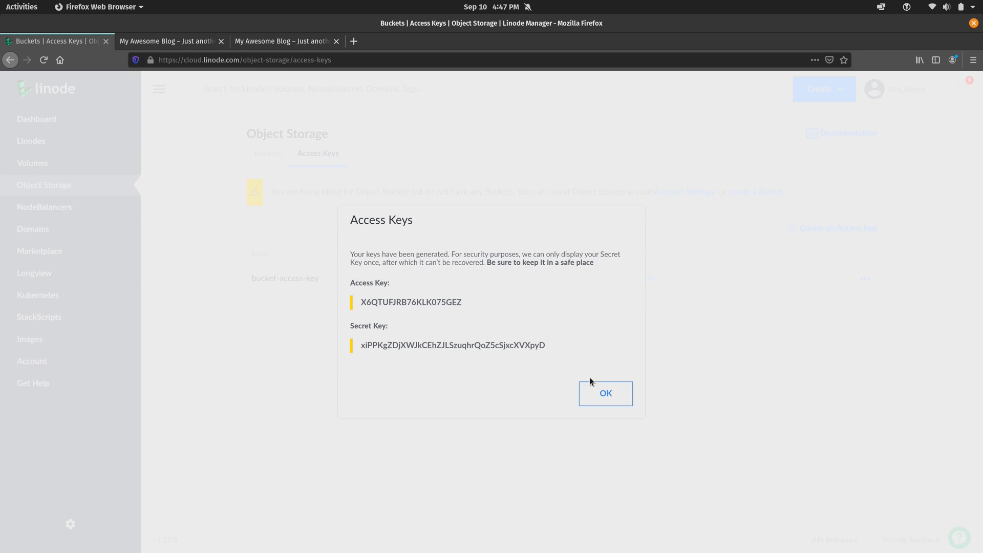
pyautogui.click(607, 394)
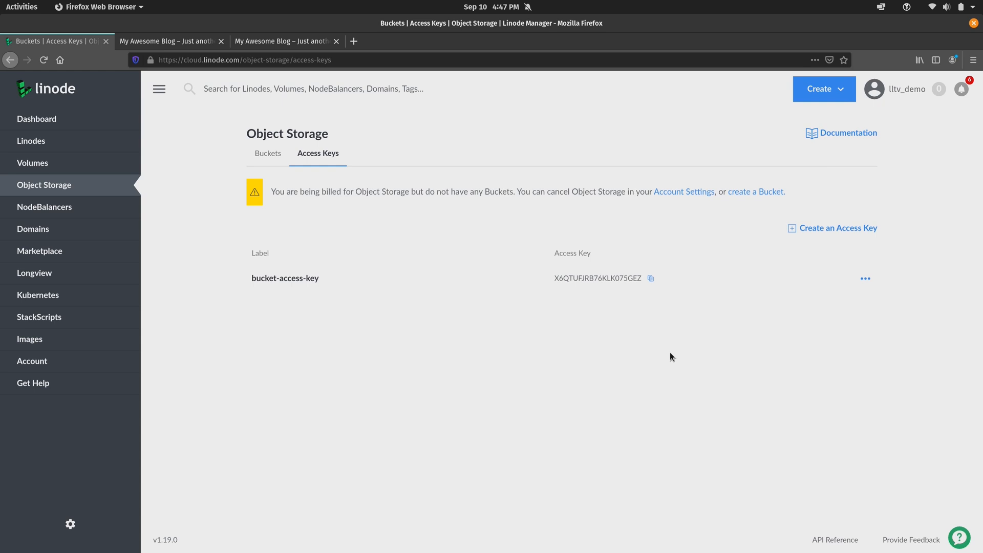
pyautogui.moveTo(388, 222)
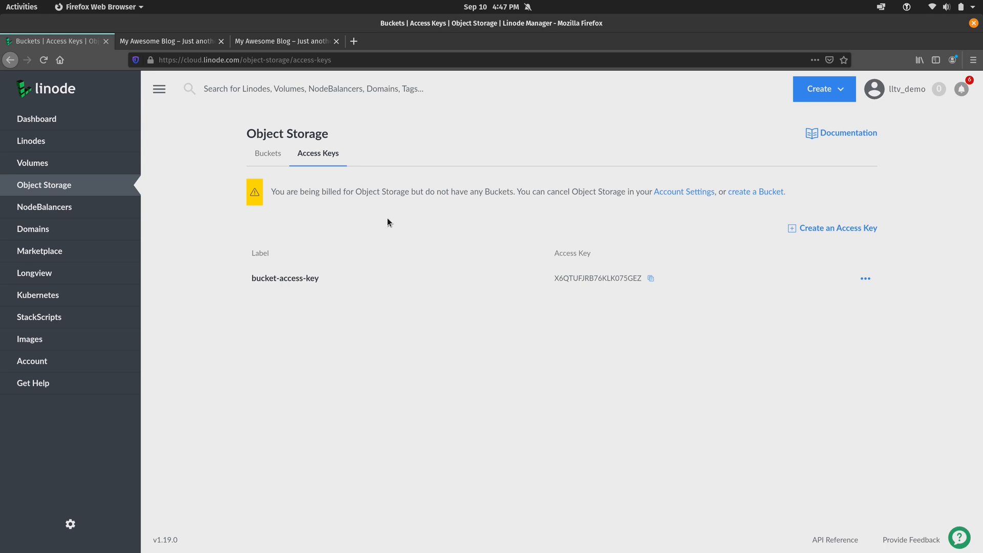
pyautogui.moveTo(413, 204)
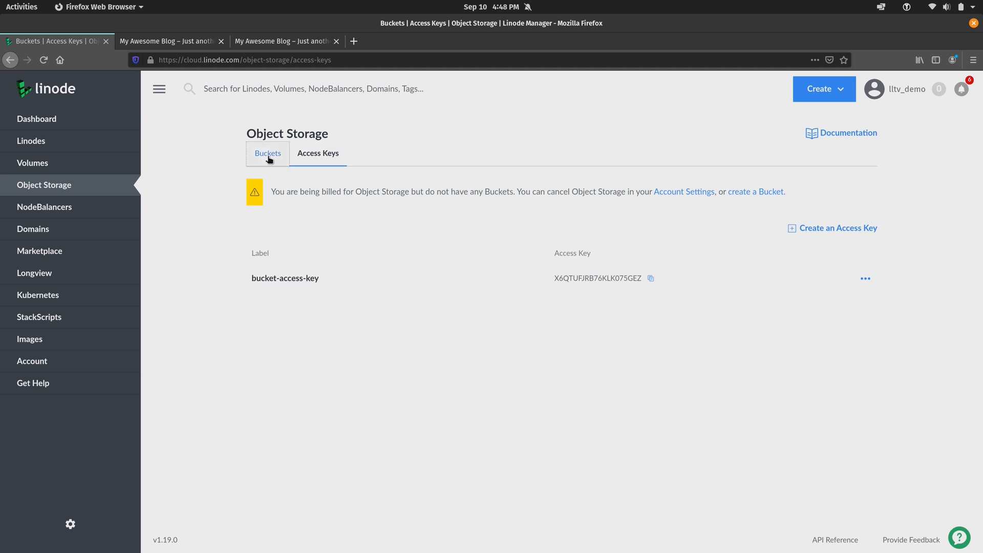
# Start a new bucket and enter the label linode-example-bucket-20200910.
pyautogui.click(268, 153)
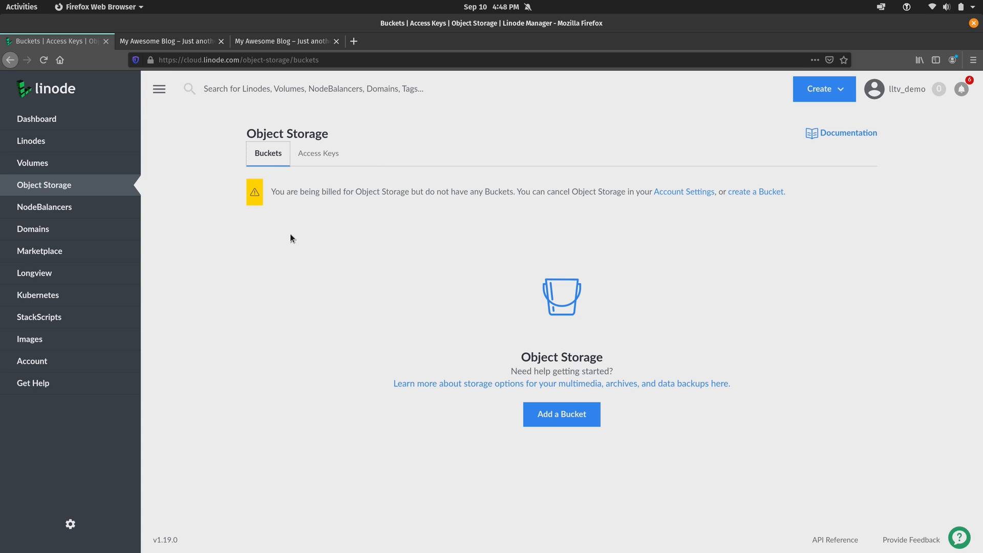
pyautogui.click(562, 414)
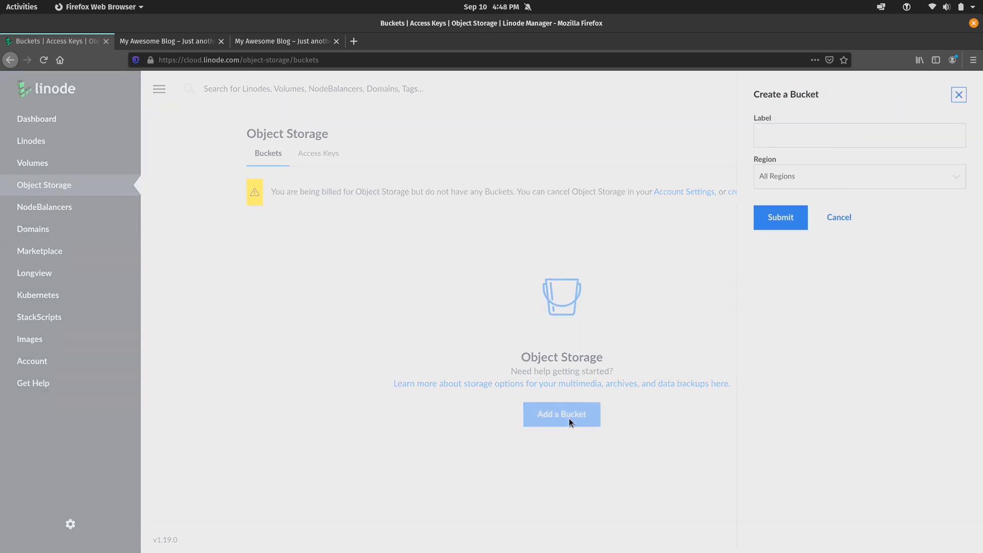
pyautogui.click(860, 135)
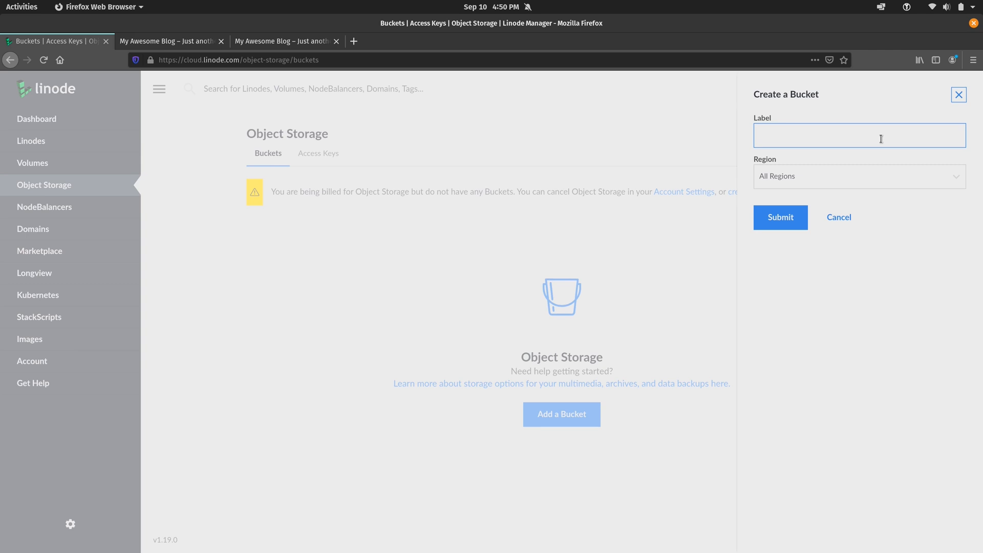
pyautogui.click(881, 135)
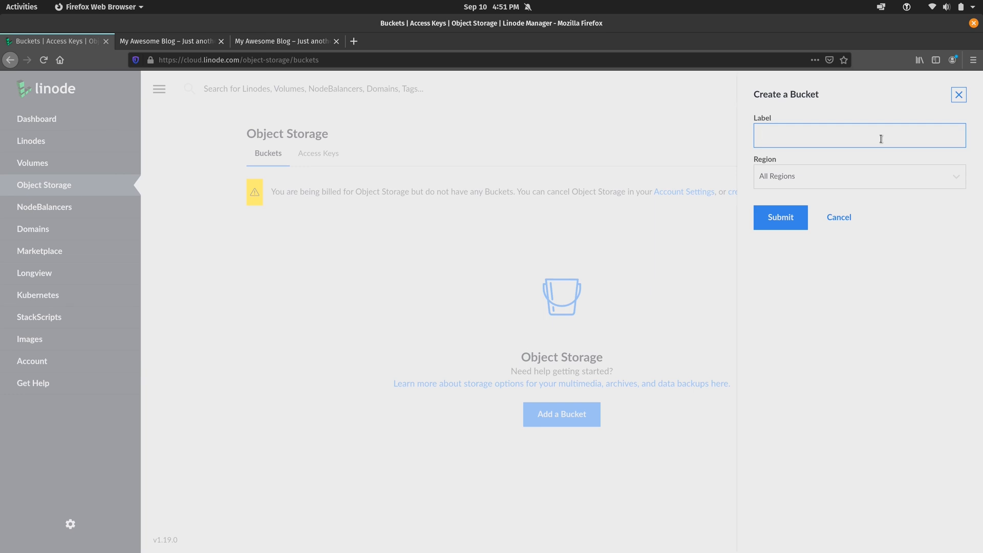
pyautogui.click(859, 135)
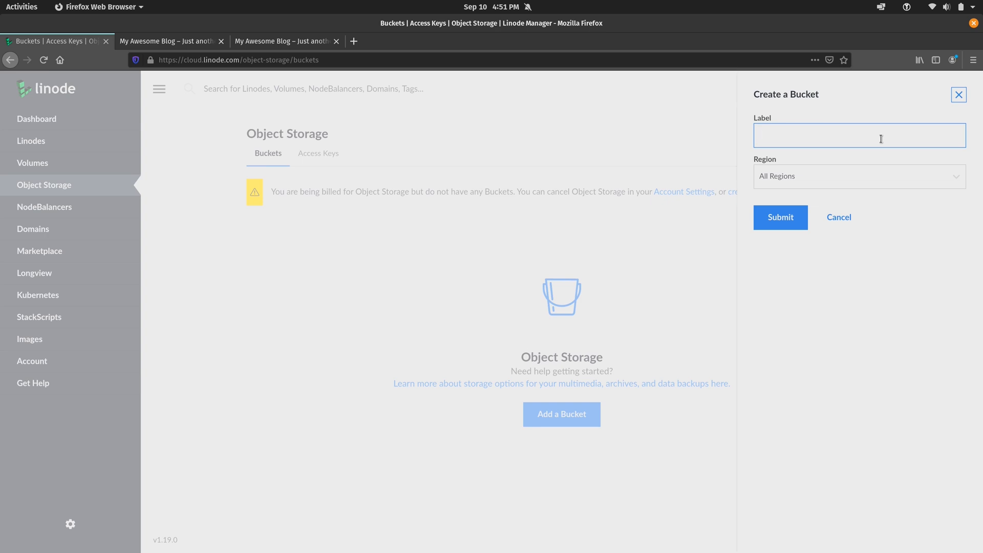
pyautogui.write('linode-')
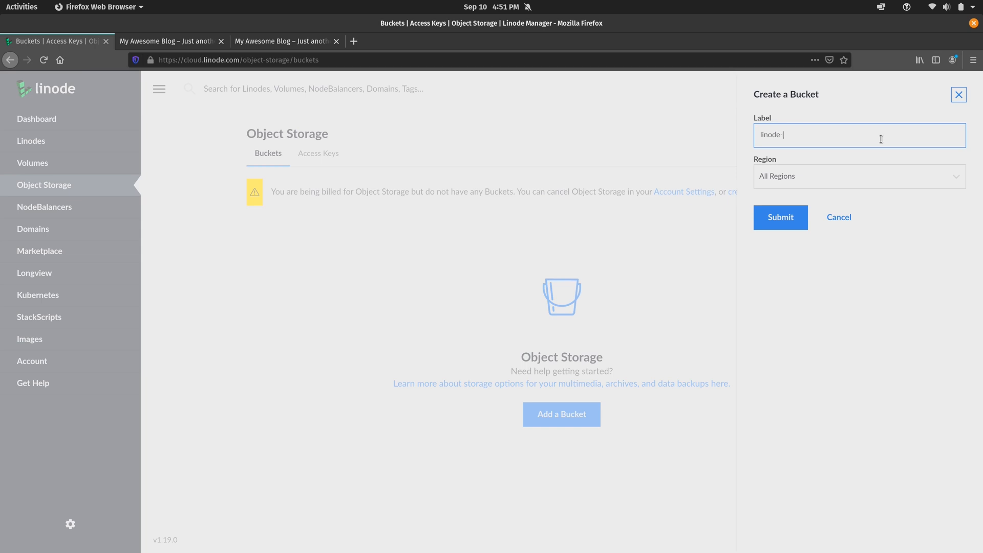
pyautogui.write('example-buck')
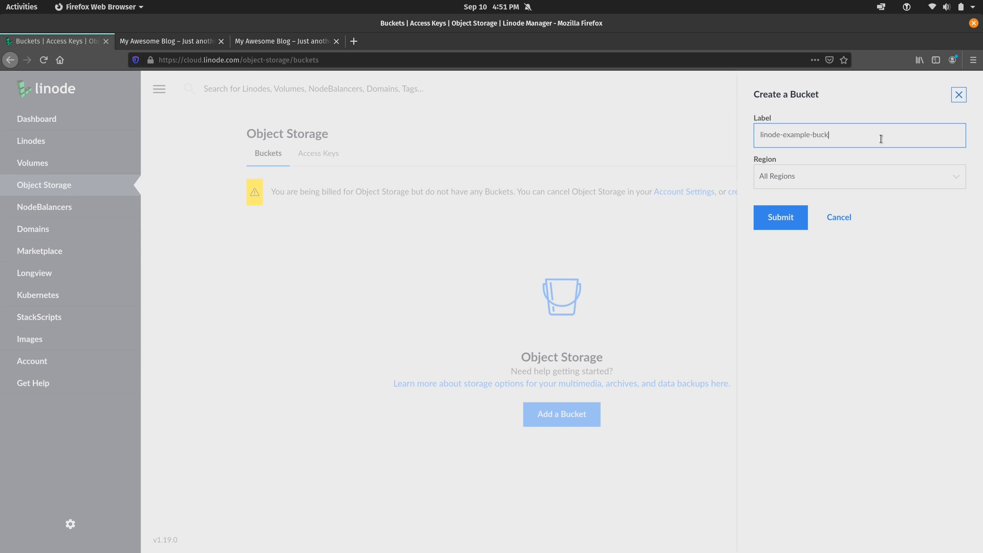
pyautogui.write('et-')
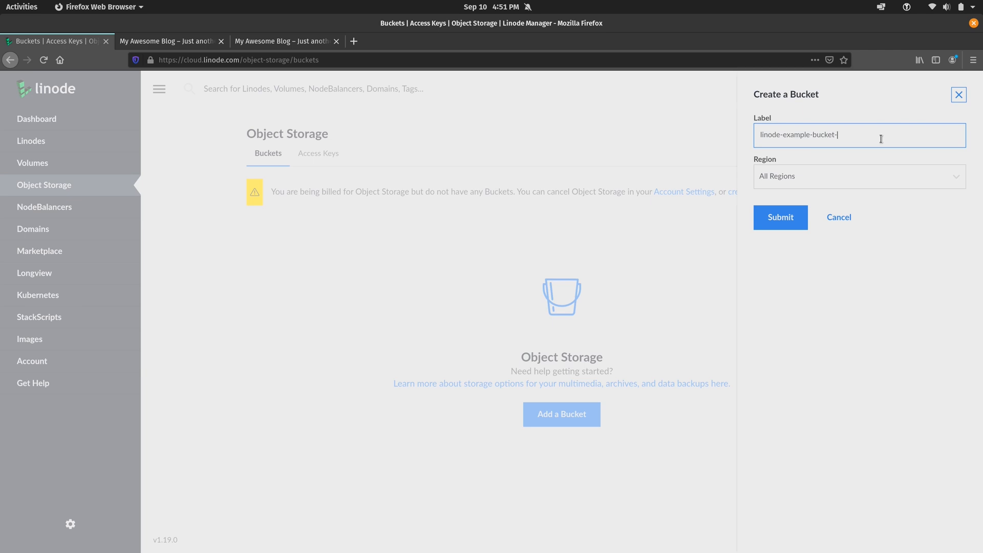
pyautogui.write('20200910')
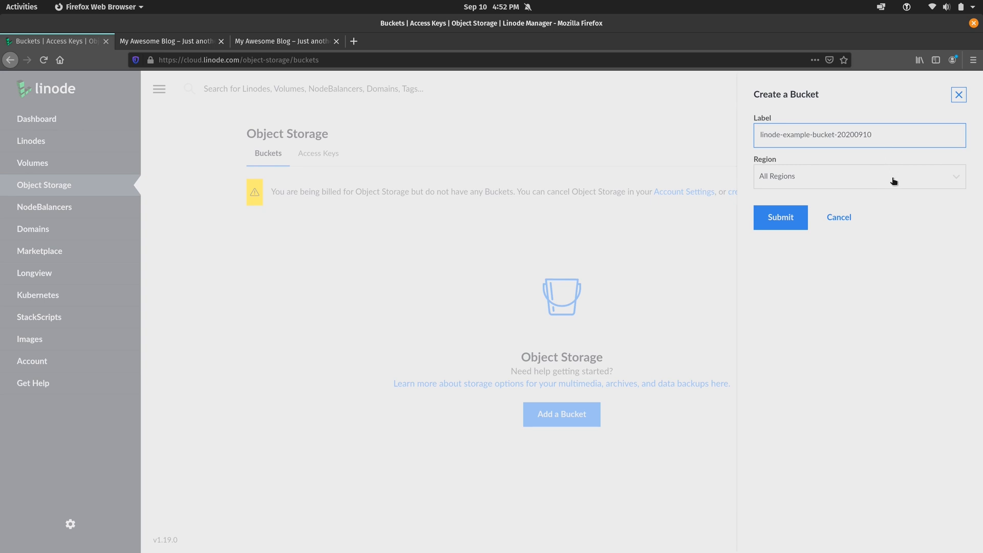
# Choose the Newark, NJ region and submit the bucket linode-example-bucket-20200910.
pyautogui.click(861, 176)
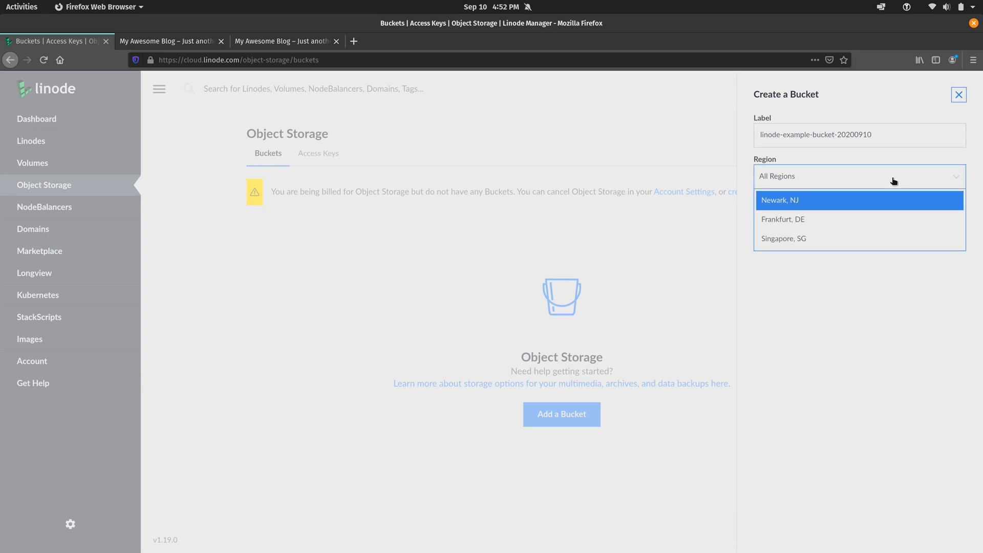
pyautogui.moveTo(889, 248)
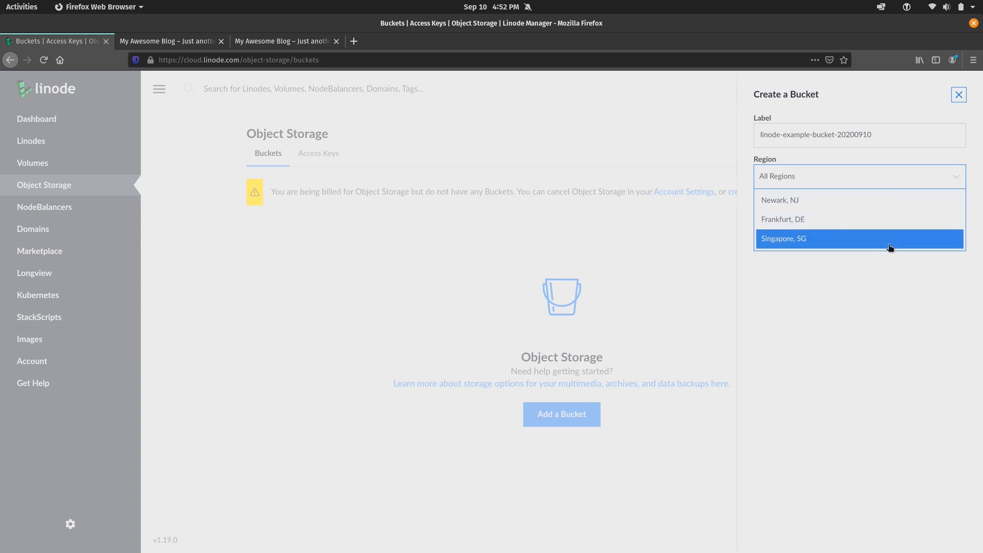
pyautogui.moveTo(897, 200)
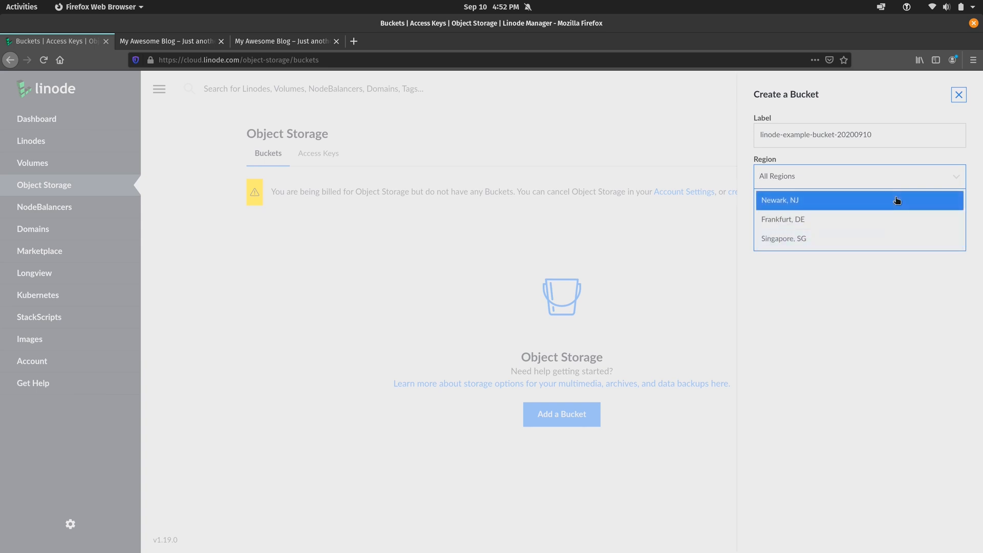
pyautogui.moveTo(893, 206)
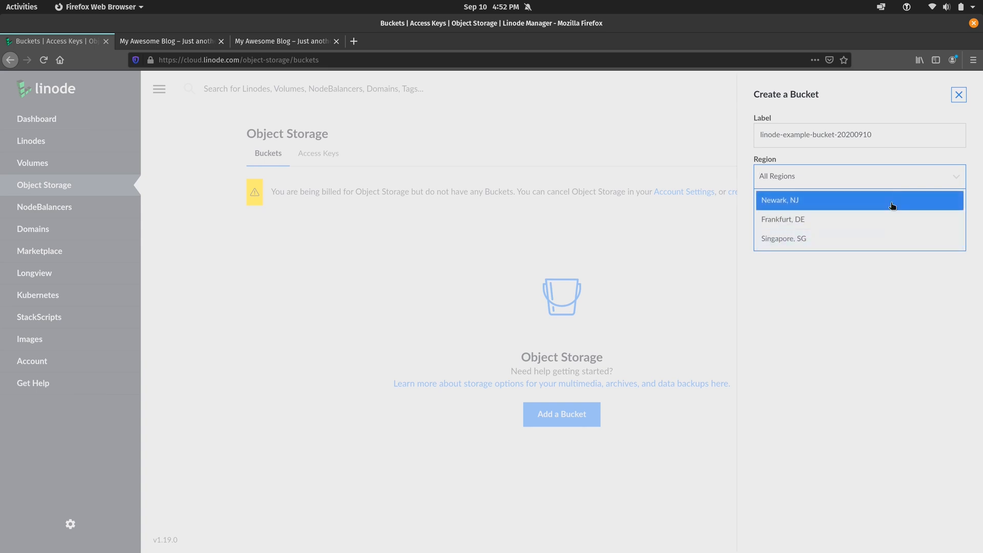
pyautogui.click(801, 201)
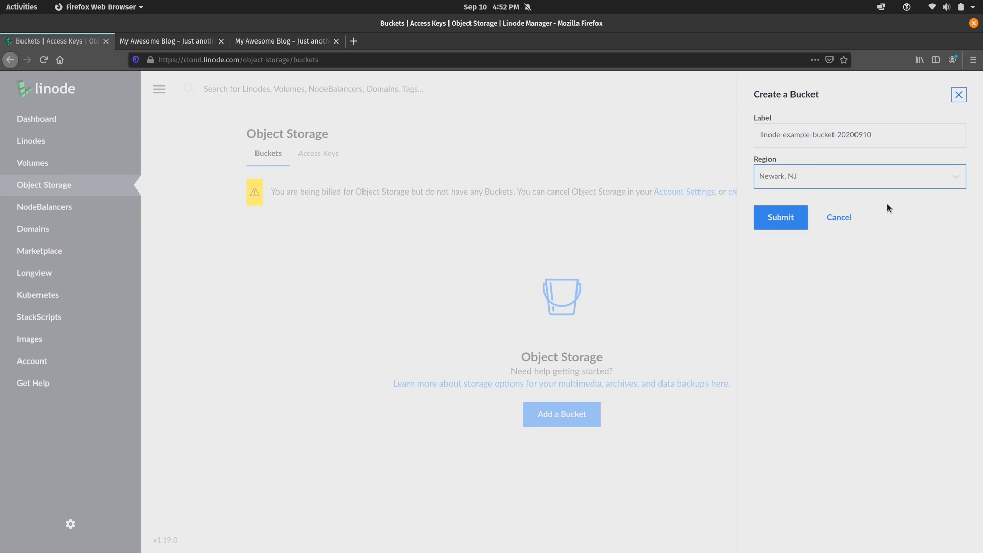
pyautogui.click(859, 176)
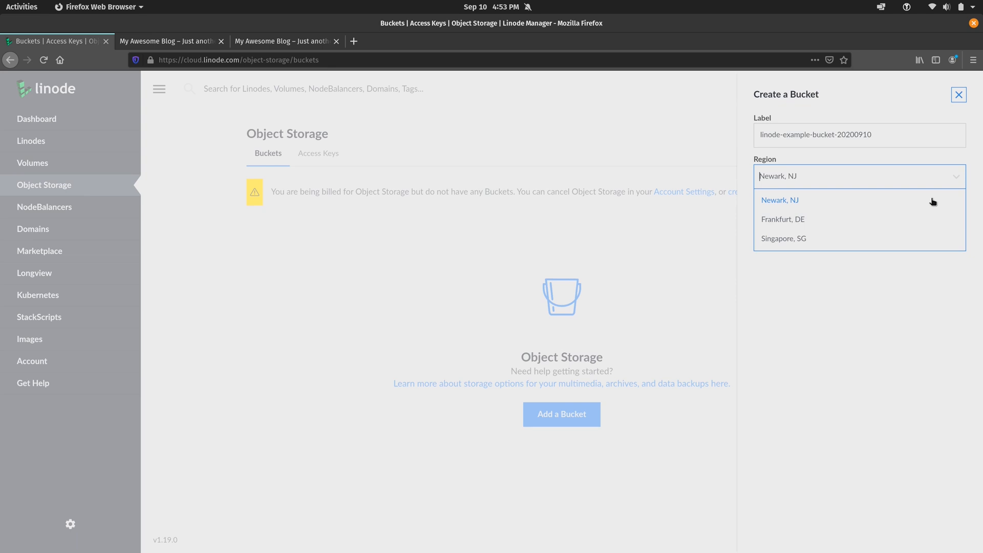
pyautogui.moveTo(943, 201)
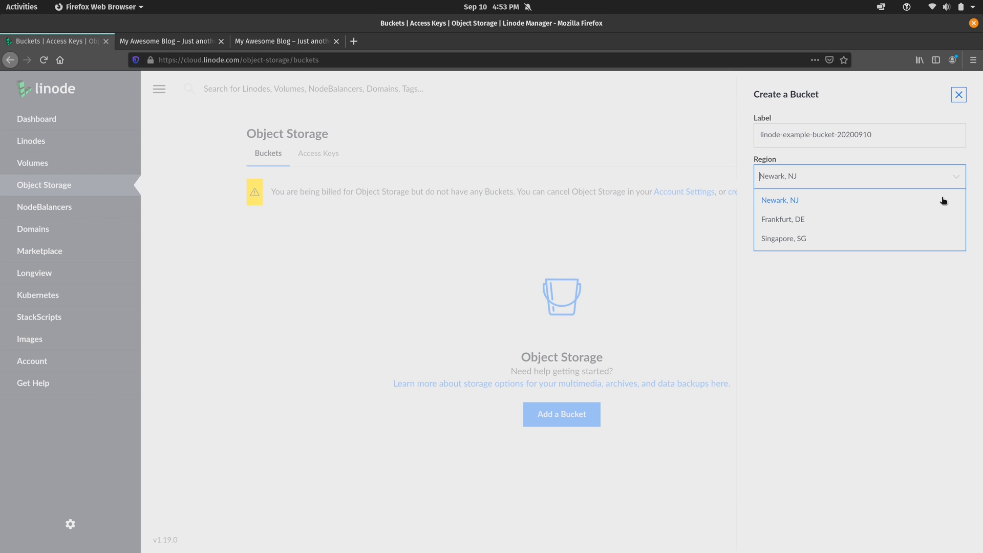
pyautogui.moveTo(833, 215)
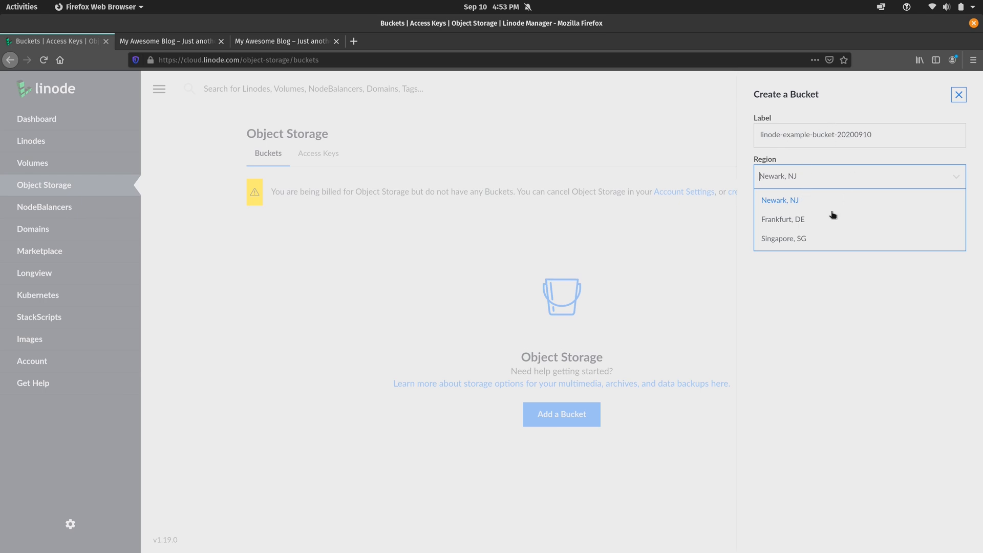
pyautogui.moveTo(829, 205)
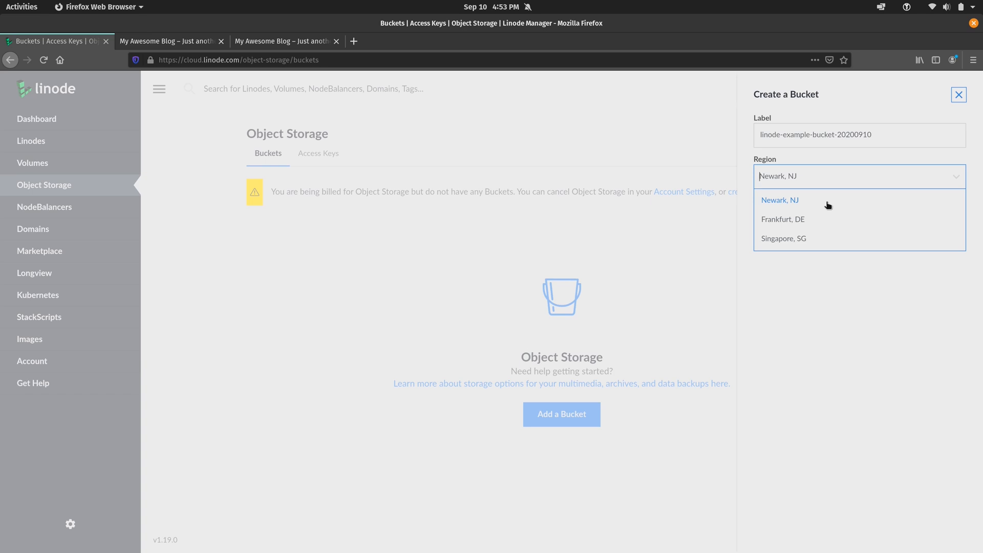
pyautogui.moveTo(821, 221)
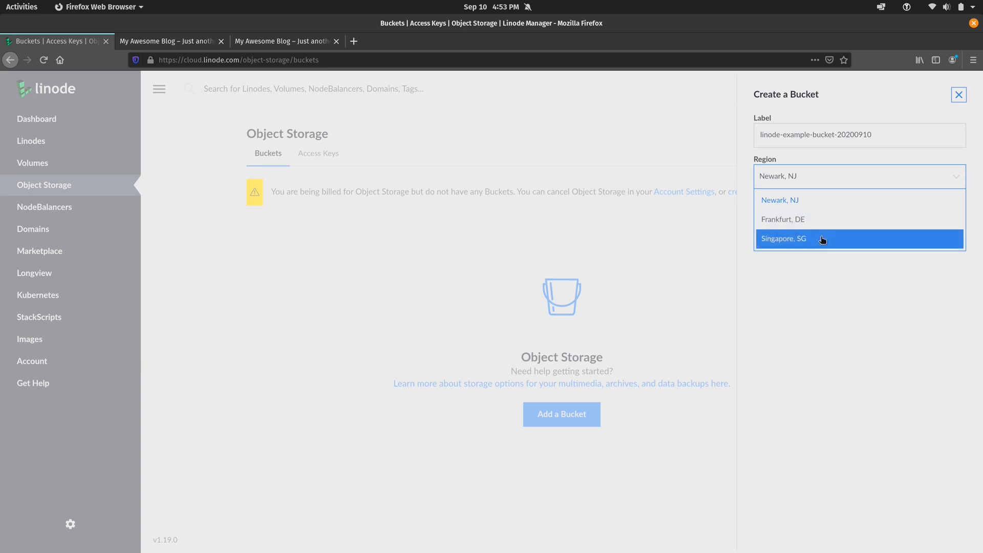
pyautogui.moveTo(825, 209)
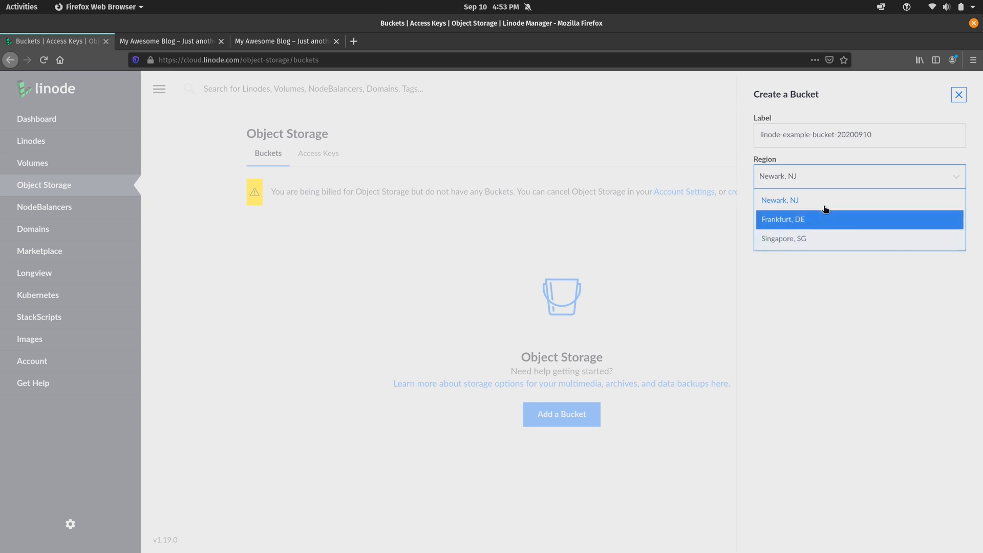
pyautogui.moveTo(795, 197)
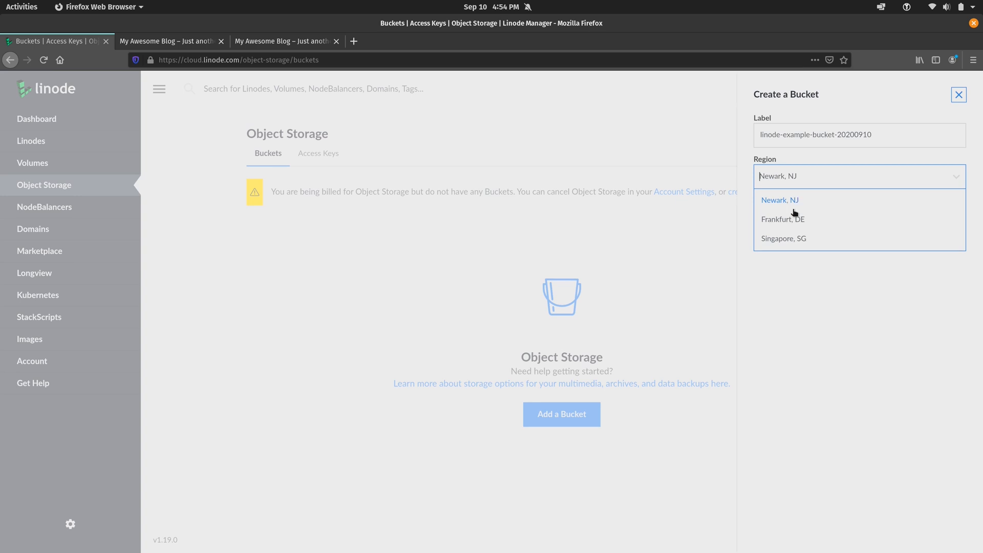
pyautogui.moveTo(852, 202)
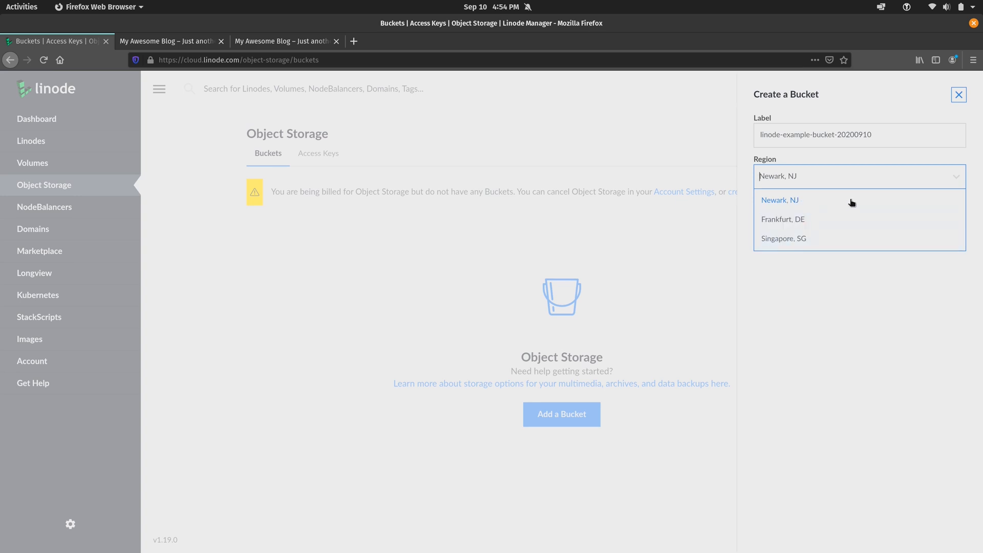
pyautogui.click(780, 201)
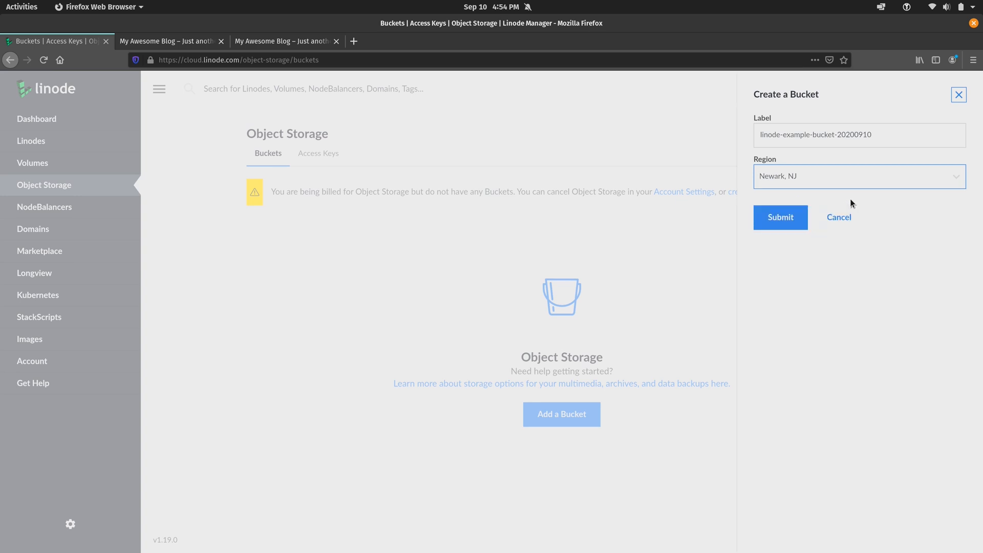
pyautogui.moveTo(791, 221)
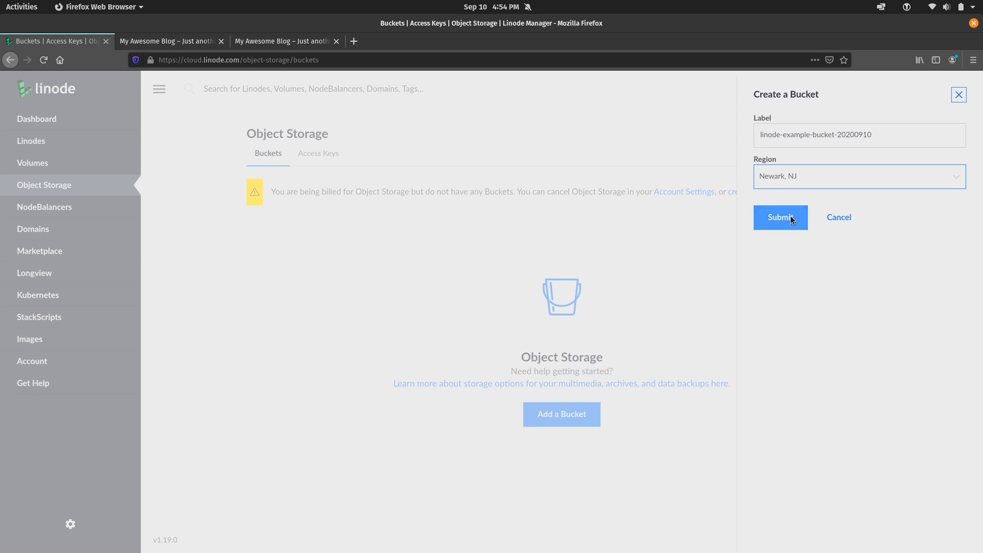
pyautogui.click(781, 218)
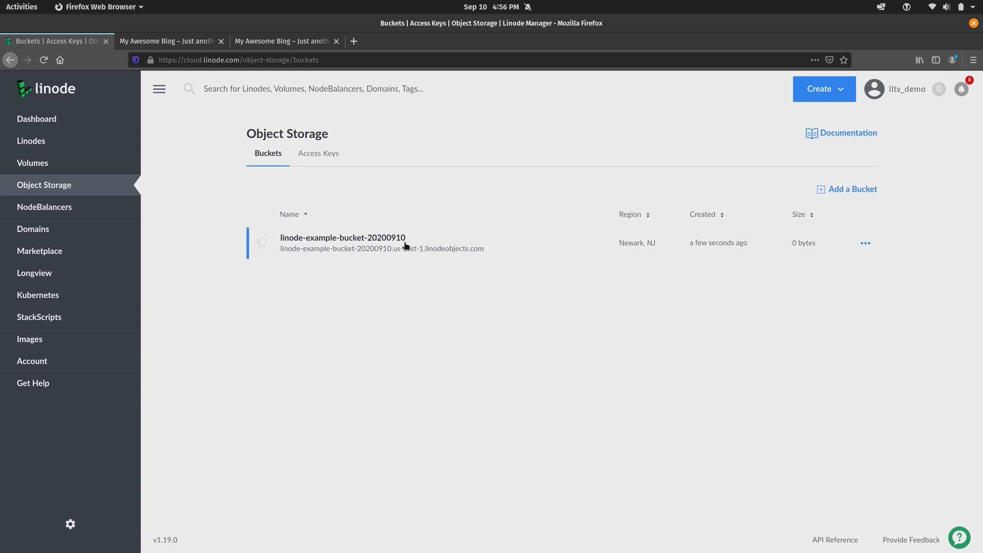
# Upload notes.txt into the new bucket from the computer.
pyautogui.click(340, 238)
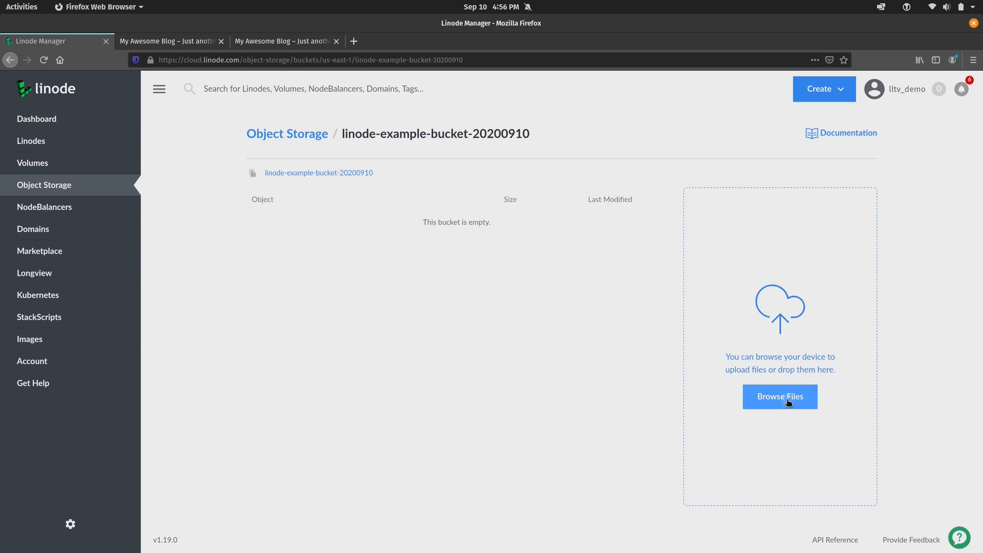
pyautogui.click(780, 396)
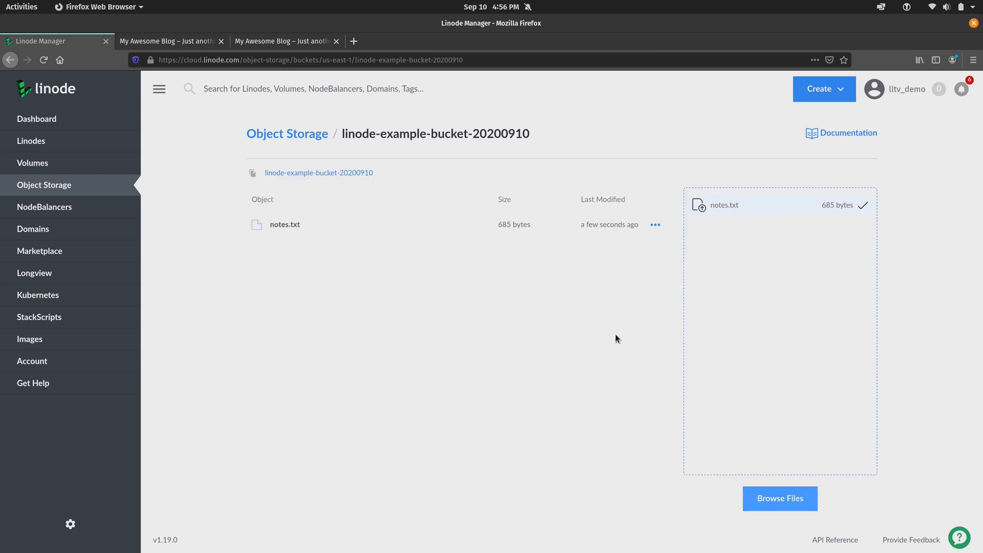
pyautogui.moveTo(640, 311)
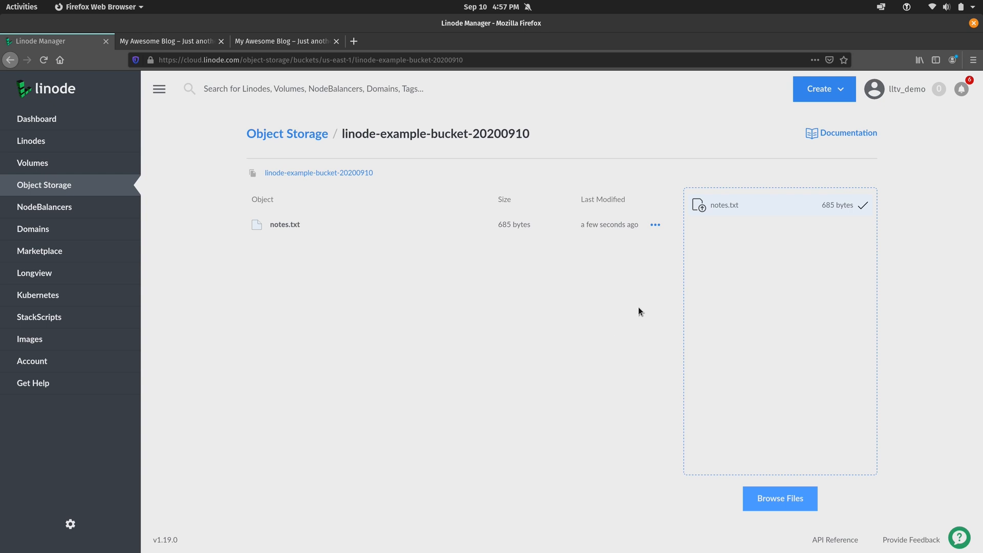
# Download notes.txt from the bucket and save it locally.
pyautogui.click(655, 225)
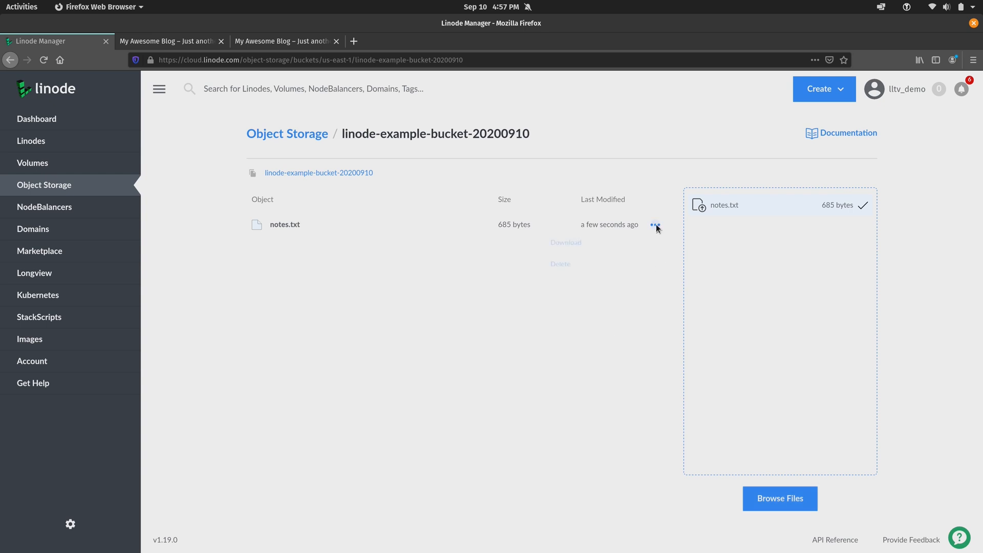
pyautogui.click(655, 224)
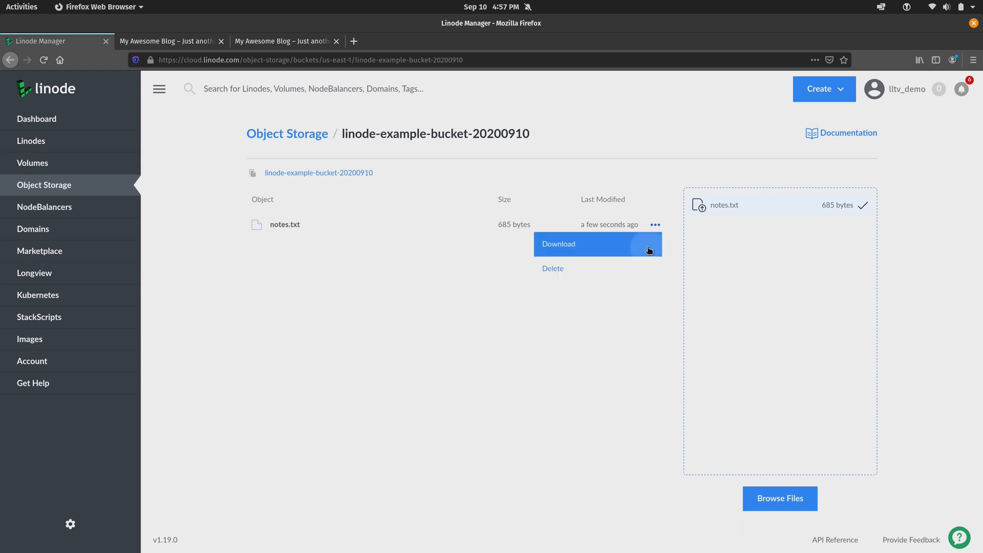
pyautogui.click(558, 244)
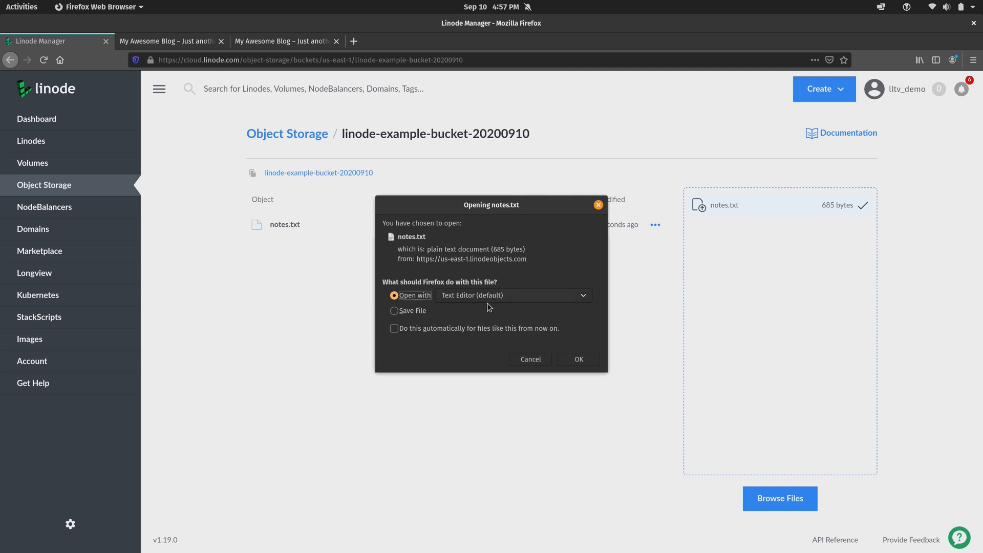
pyautogui.click(393, 311)
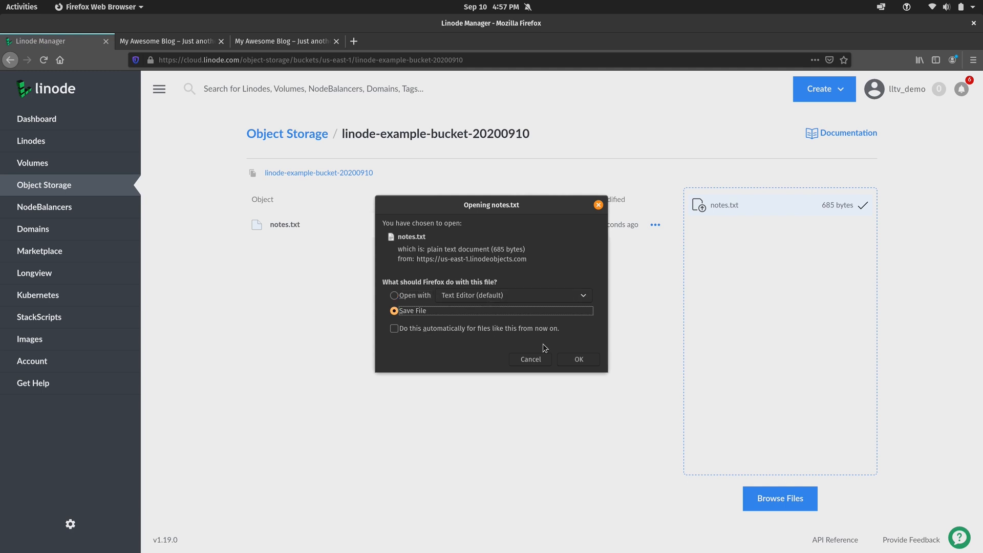
pyautogui.click(579, 360)
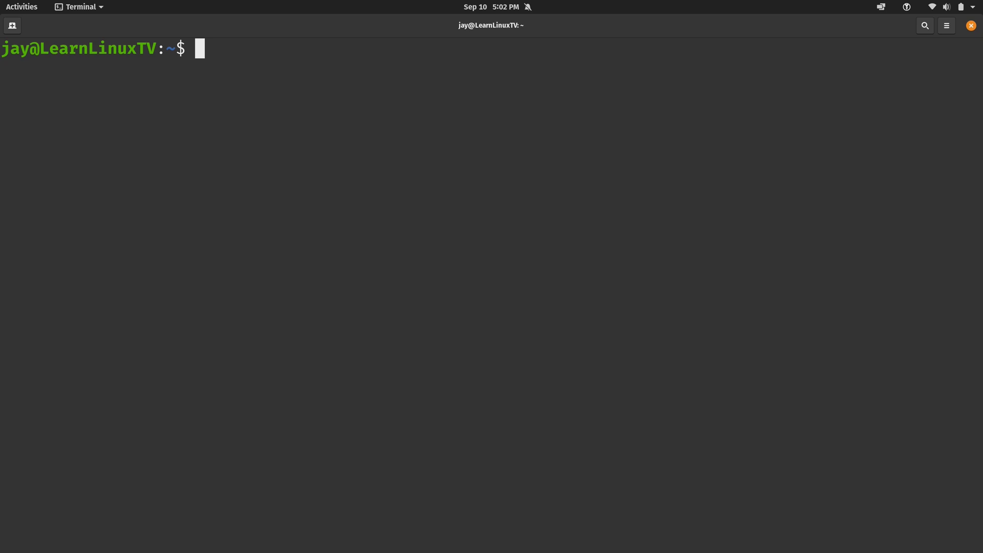
# Install python3-pip with sudo apt install.
pyautogui.write('sudo apt install python3-pip')
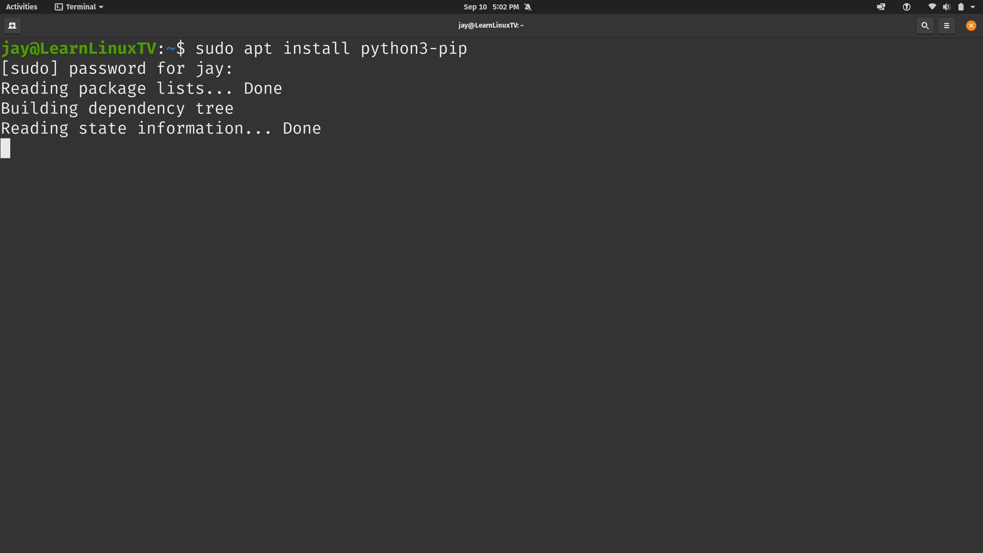
pyautogui.press('Return')
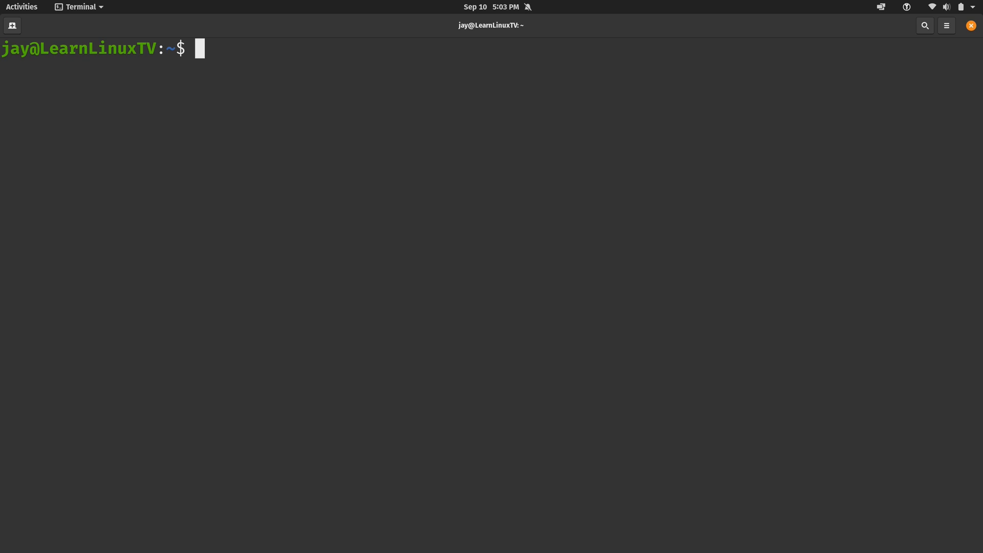
# Enter pip3 install linode-cli --upgrade to install the Linode CLI.
pyautogui.write('pip3 instal')
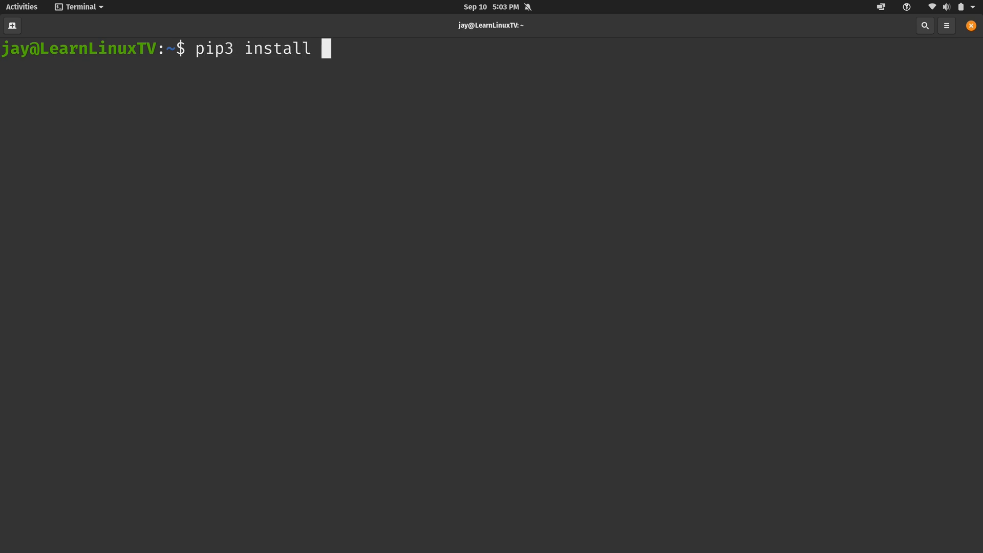
pyautogui.write('linode-')
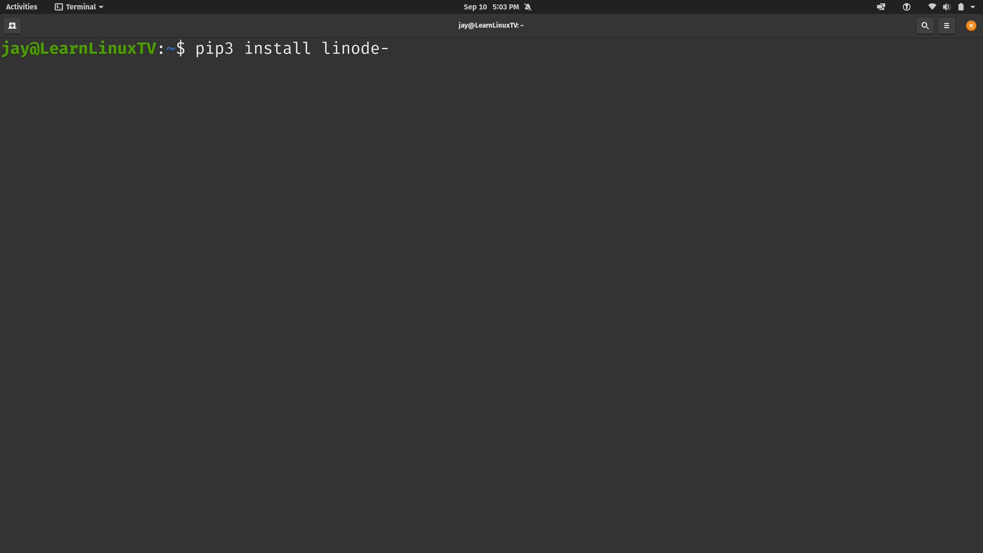
pyautogui.write('cli')
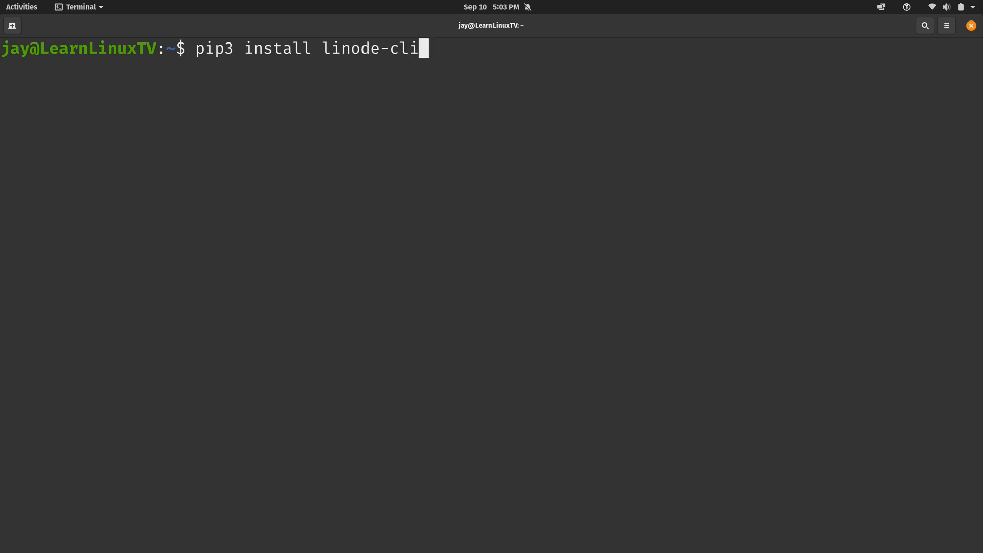
pyautogui.write('--upgrade')
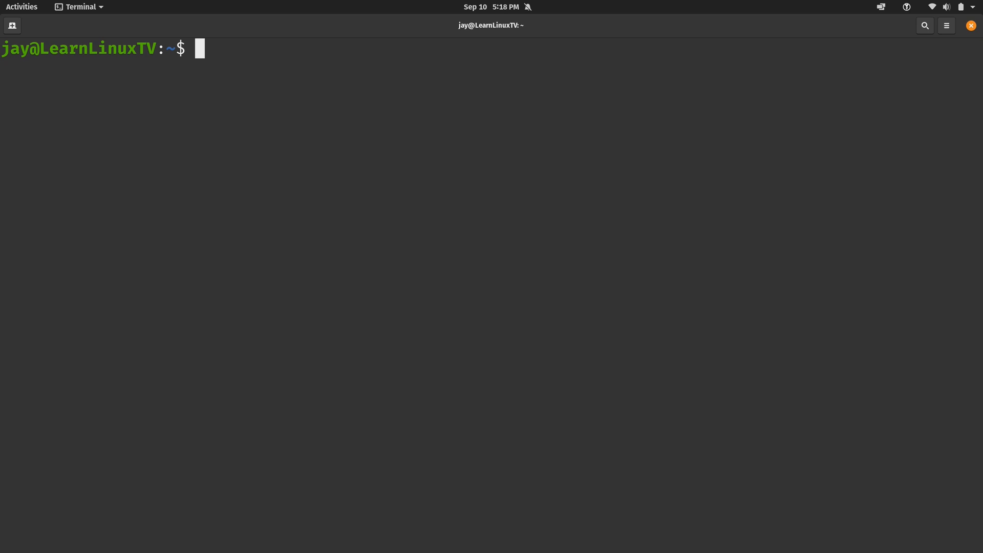
# Install the boto package with pip3 install boto.
pyautogui.write('pip')
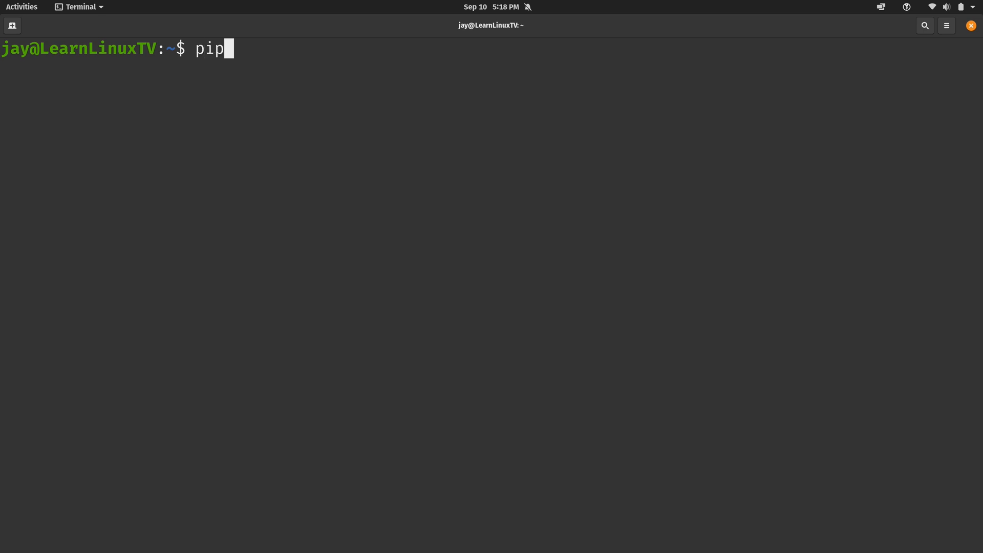
pyautogui.write('3 install')
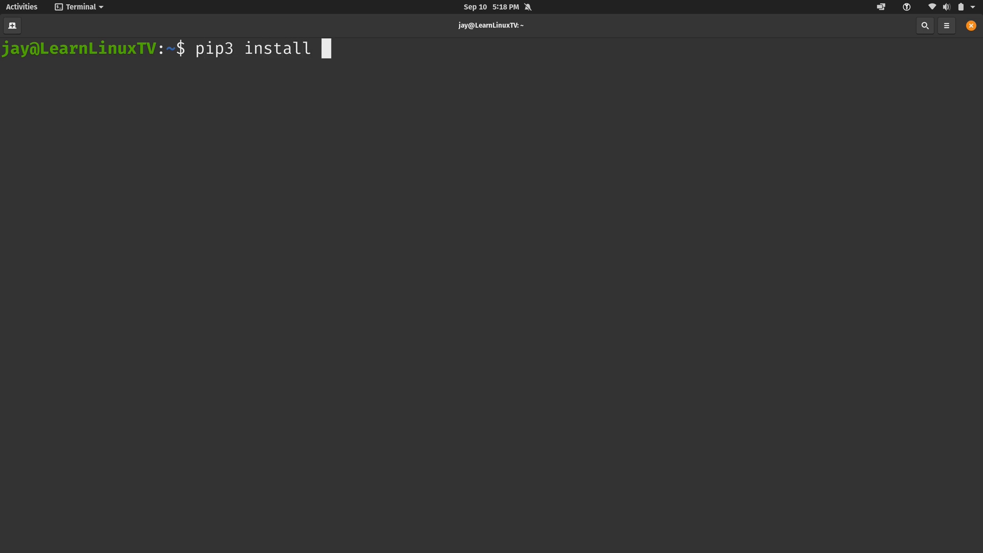
pyautogui.write('boto')
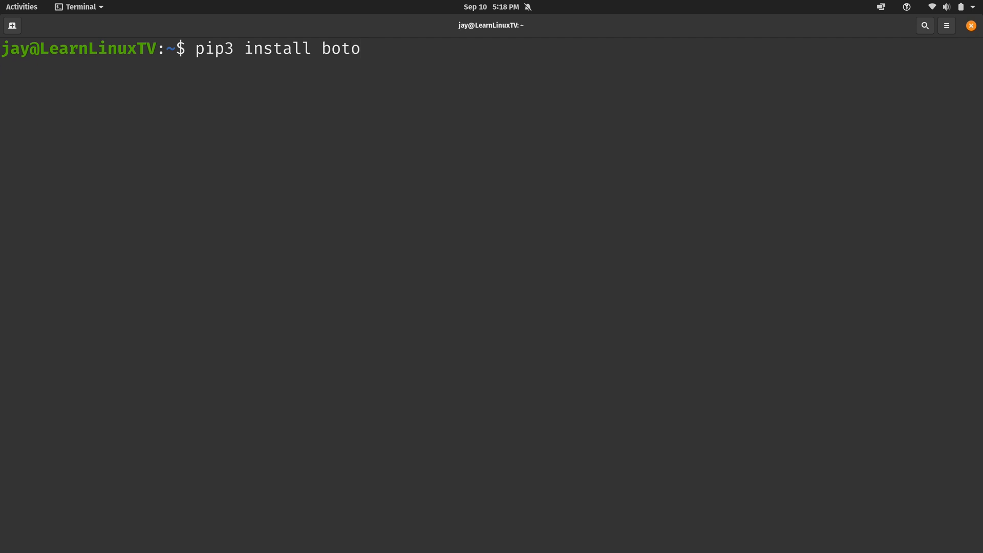
pyautogui.press('Return')
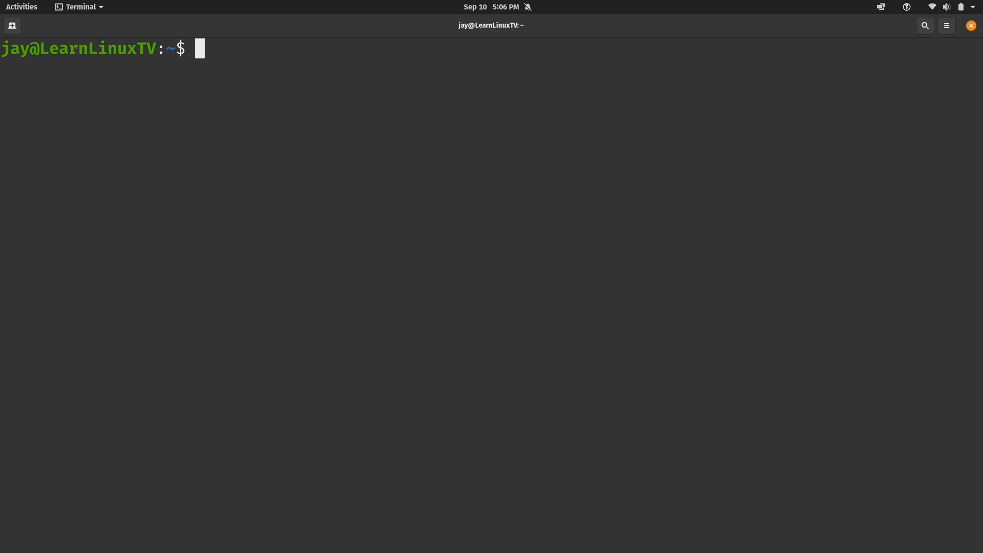
# Run which linode-cli and enter its full path /home/jay/.local/bin/linode-cli.
pyautogui.write('w')
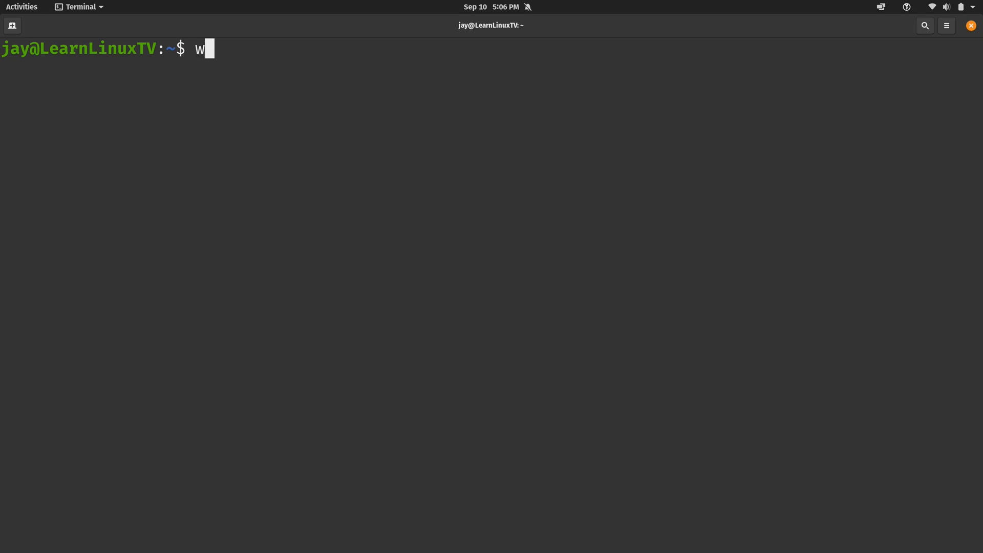
pyautogui.write('hich linode-cli')
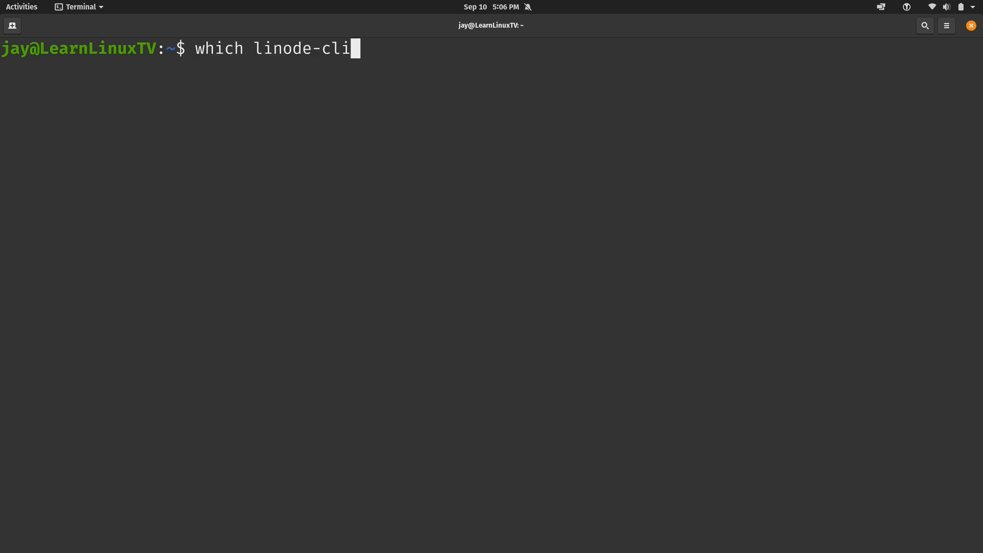
pyautogui.press('Return')
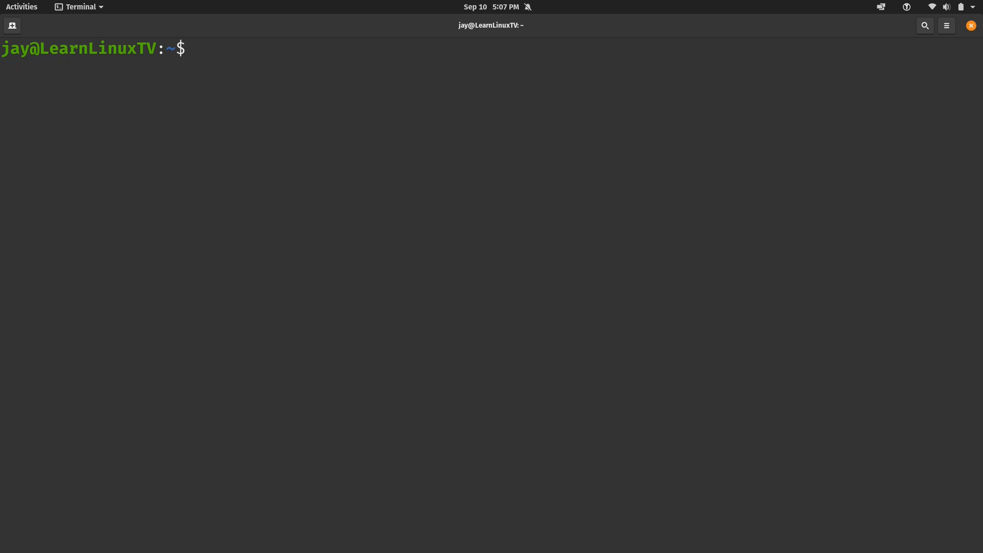
pyautogui.write('/home/jay/.local/bin/linode-cli')
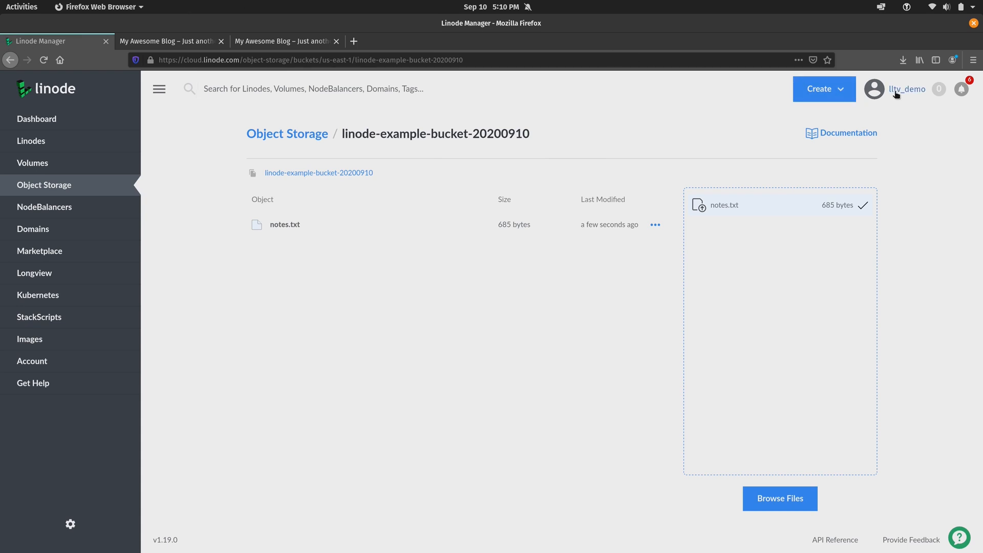
# From My Profile's API Tokens, start a personal access token labelled bucket-api-token.
pyautogui.click(907, 89)
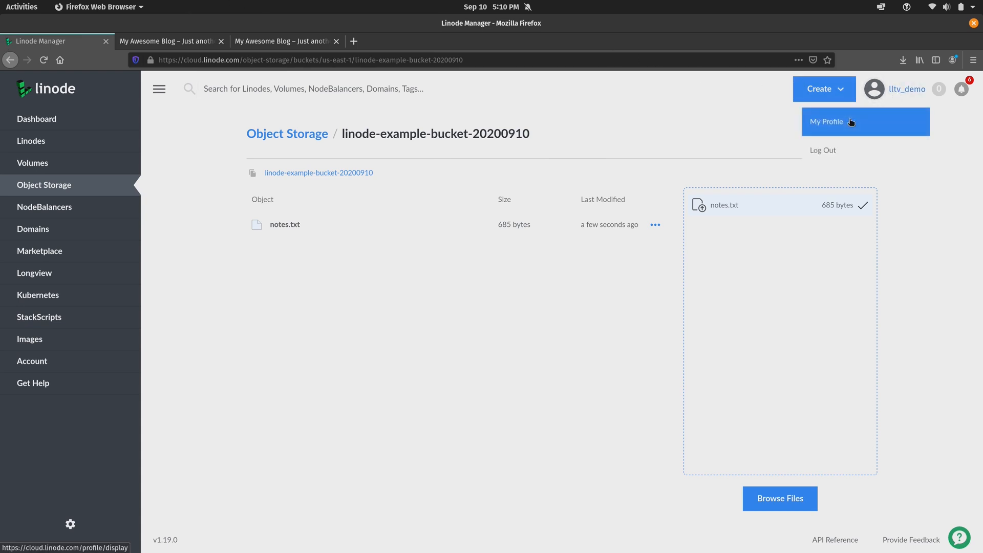
pyautogui.click(827, 122)
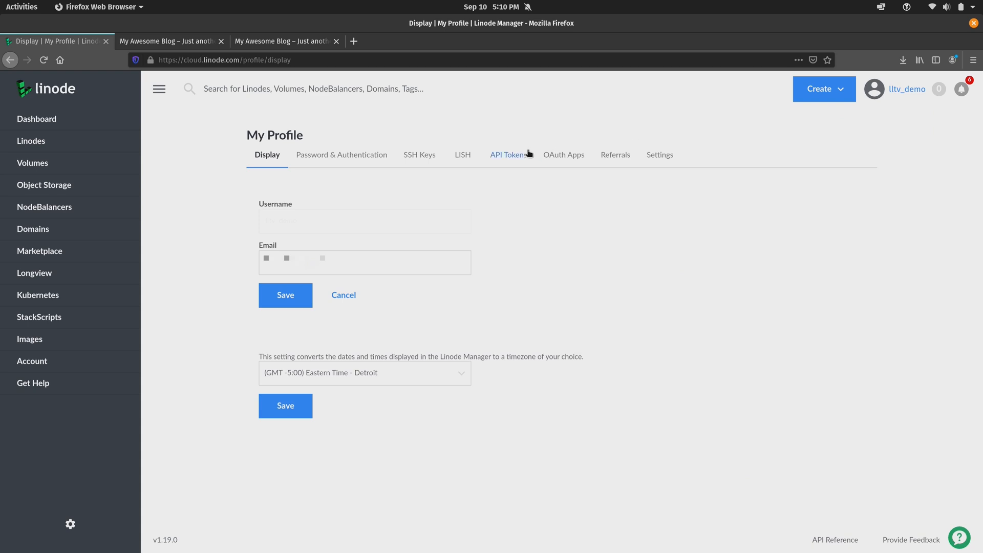
pyautogui.click(508, 154)
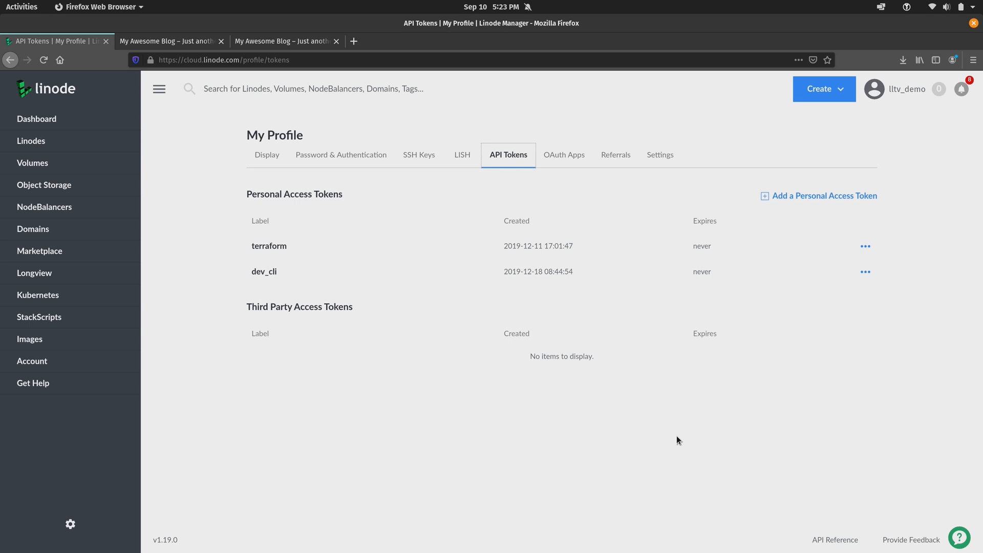
pyautogui.moveTo(848, 199)
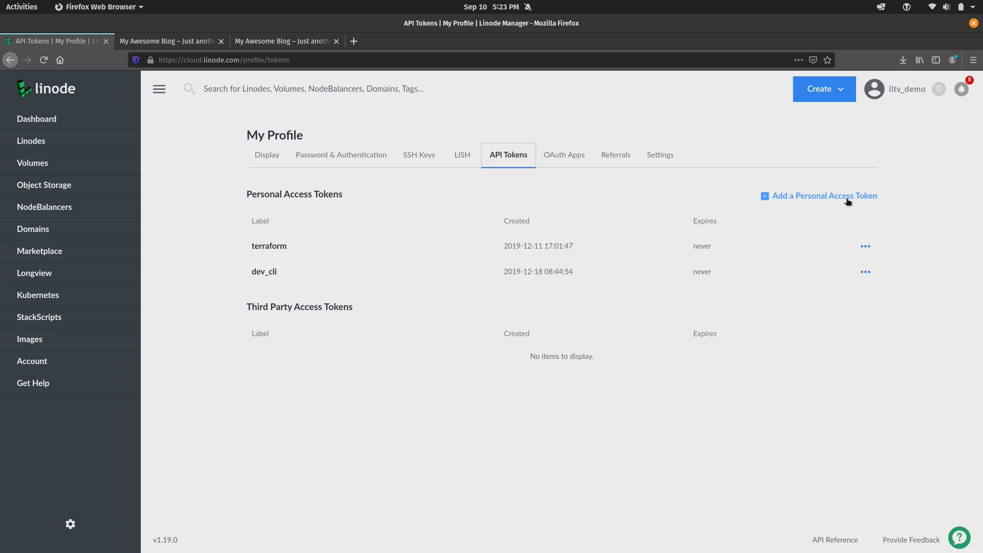
pyautogui.click(824, 195)
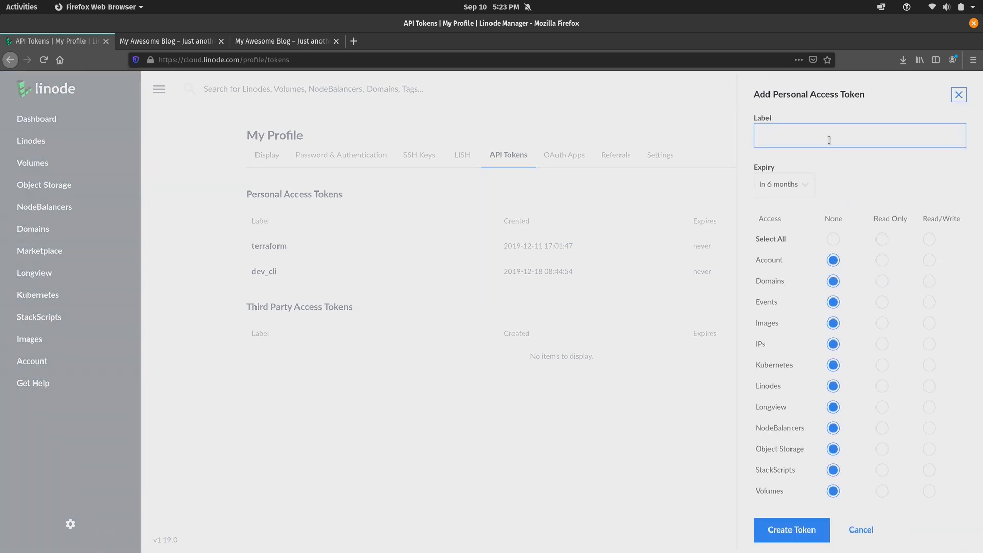
pyautogui.write('bucket-api-token')
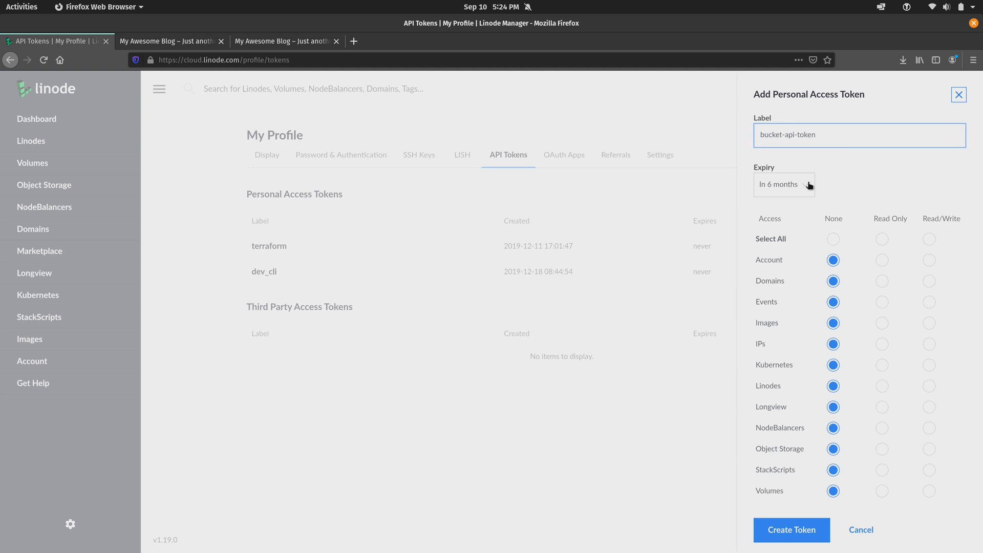
# Set 1 month expiry, Account read-only and Object Storage read/write, then create the token.
pyautogui.click(784, 184)
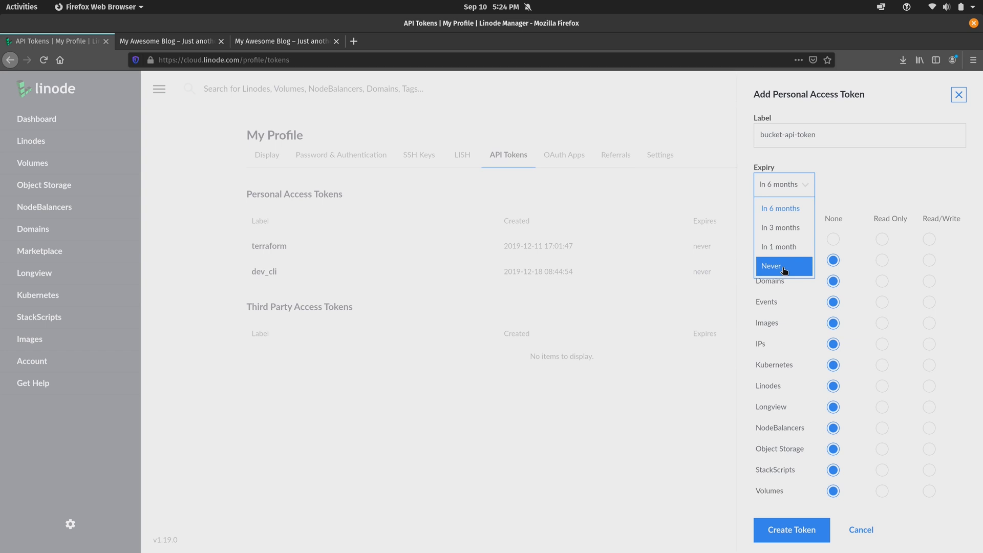
pyautogui.moveTo(778, 247)
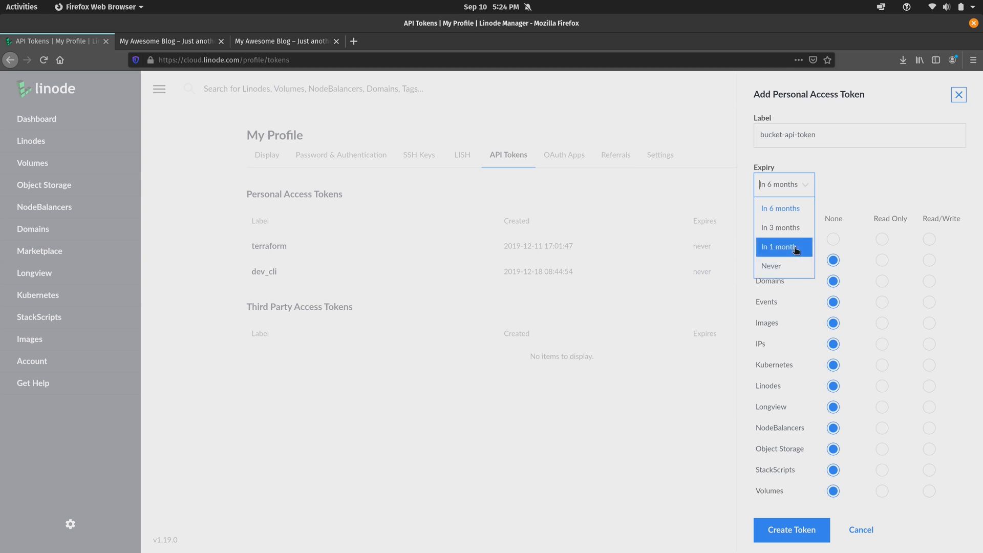
pyautogui.click(778, 247)
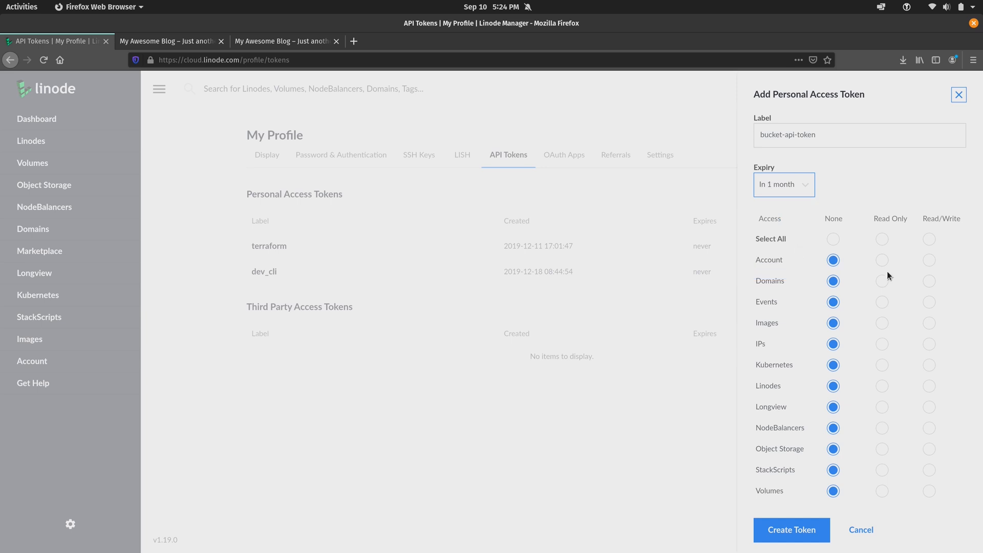
pyautogui.click(882, 260)
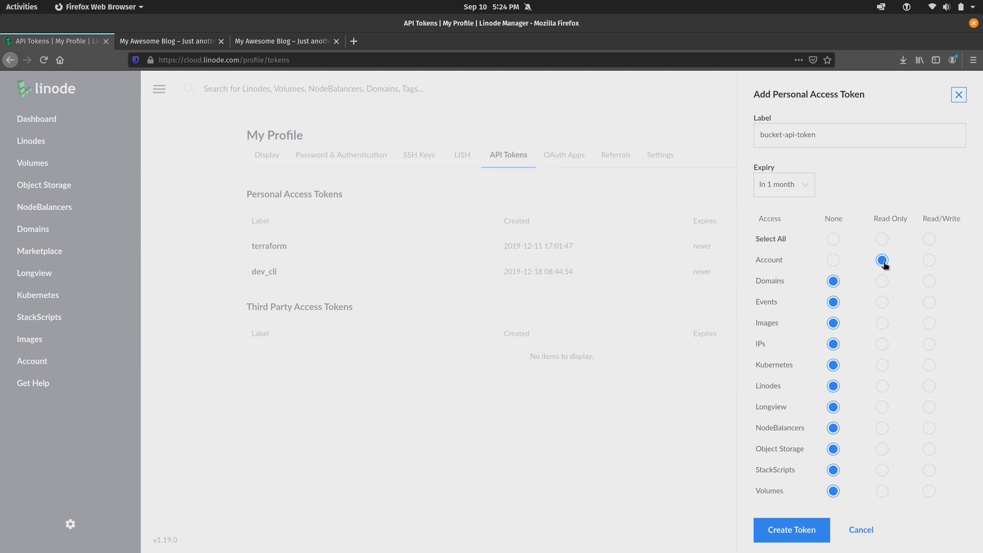
pyautogui.moveTo(885, 279)
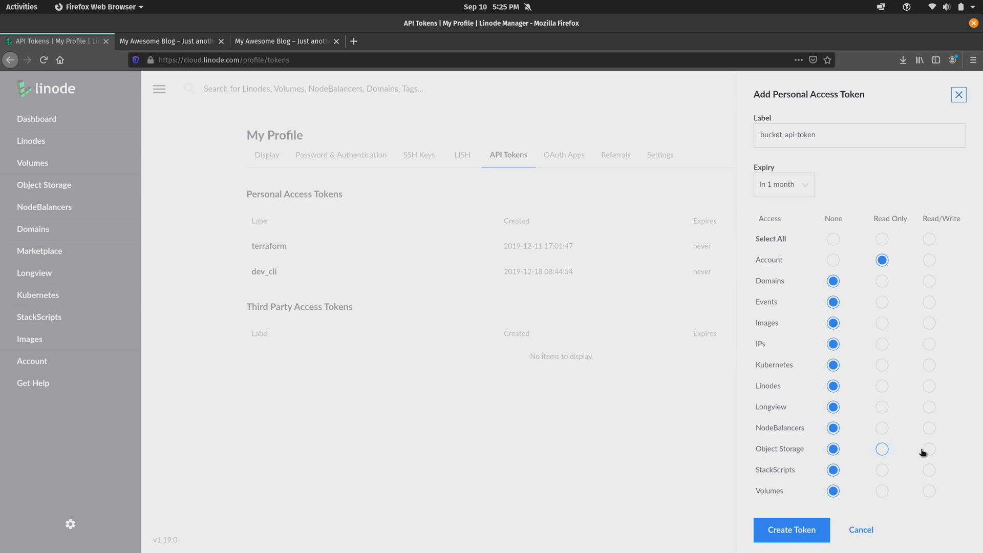
pyautogui.click(929, 449)
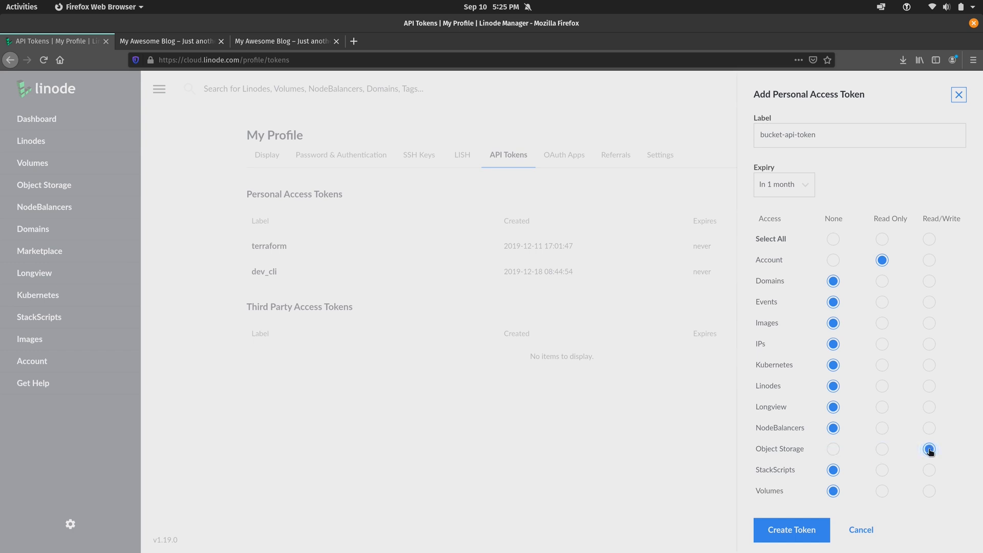
pyautogui.click(929, 449)
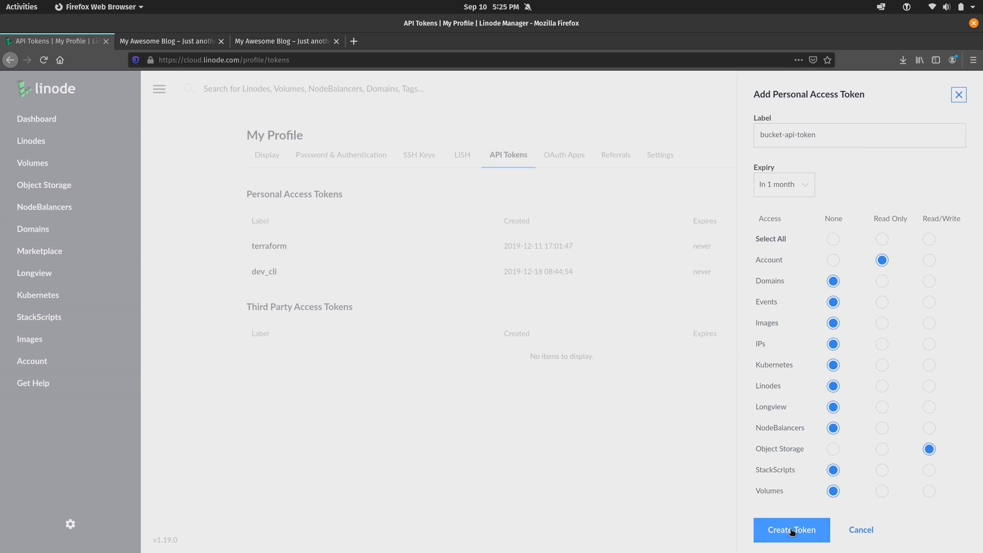
pyautogui.click(791, 529)
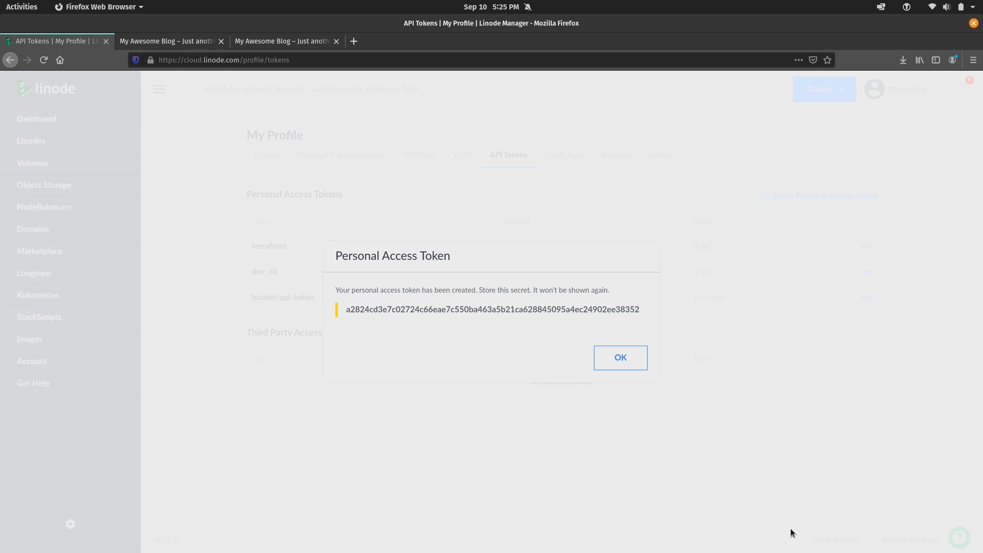
pyautogui.moveTo(602, 431)
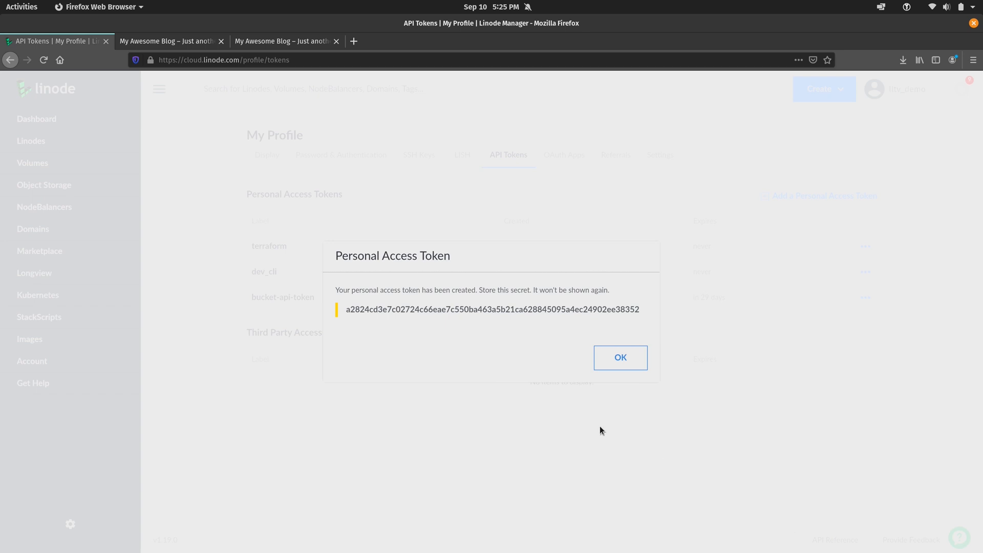
# Select the generated token secret string so it can be copied.
pyautogui.moveTo(345, 309); pyautogui.dragTo(607, 309)
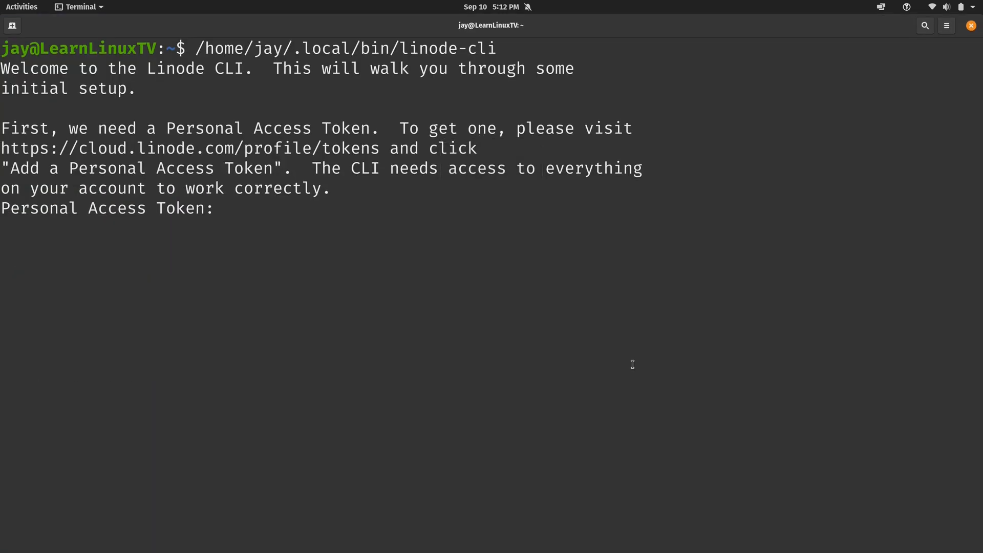
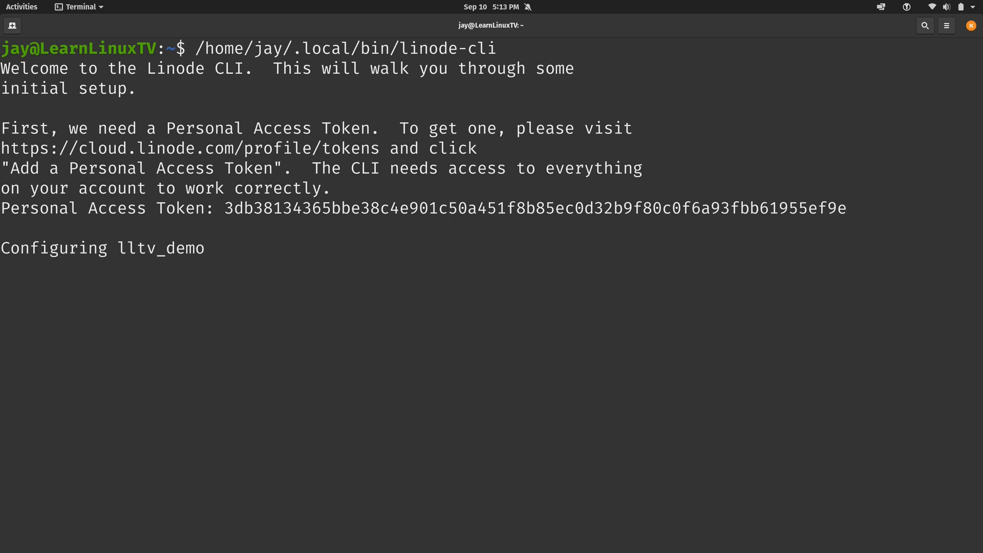
# Supply the access token, then choose region 6 (us-east), type 1 (g6-nanode-1) and image 24 (ubuntu20.04).
pyautogui.press('Return')
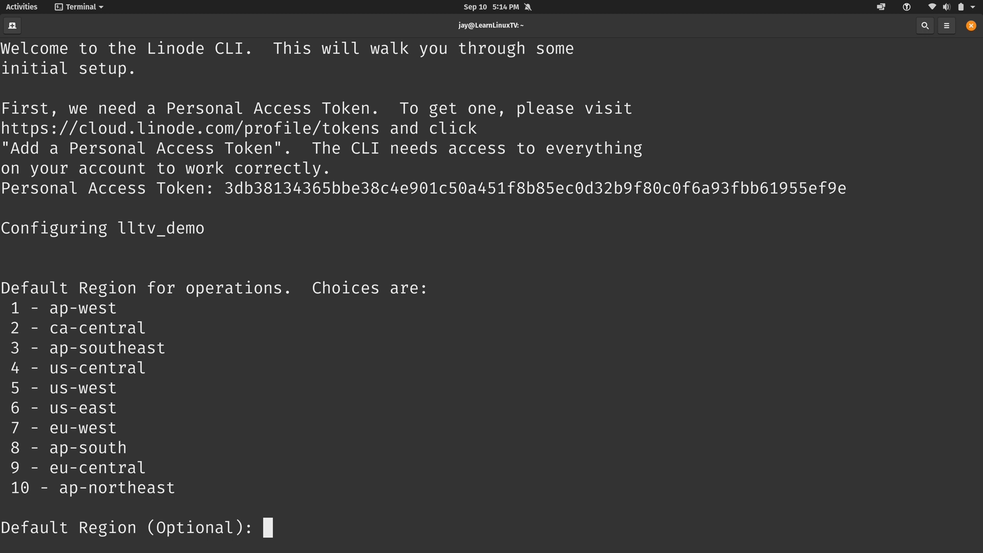
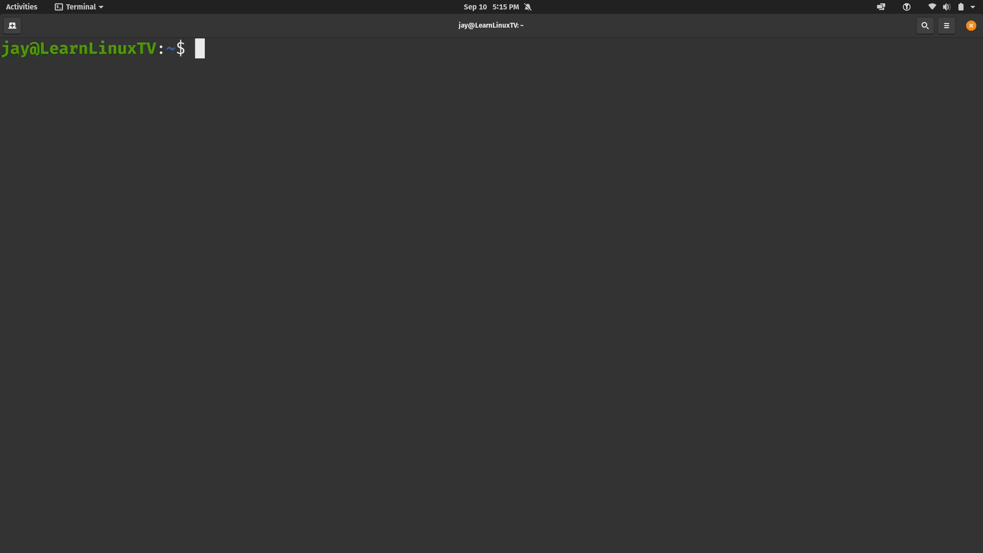
# Run '/home/jay/.local/bin/linode-cli obj --help' to show the object storage command help.
pyautogui.write('/home/jay/.local/bin/linode-cli')
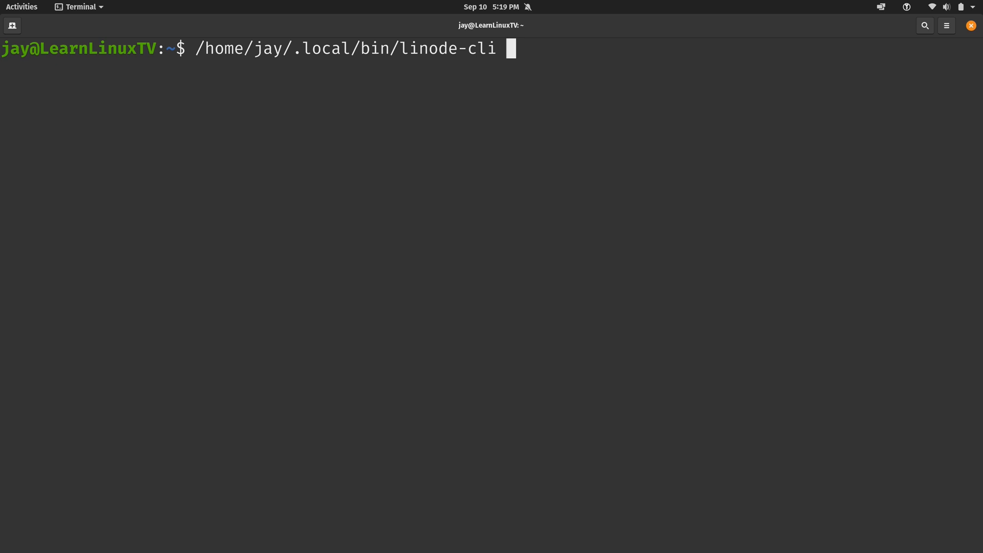
pyautogui.write('obj')
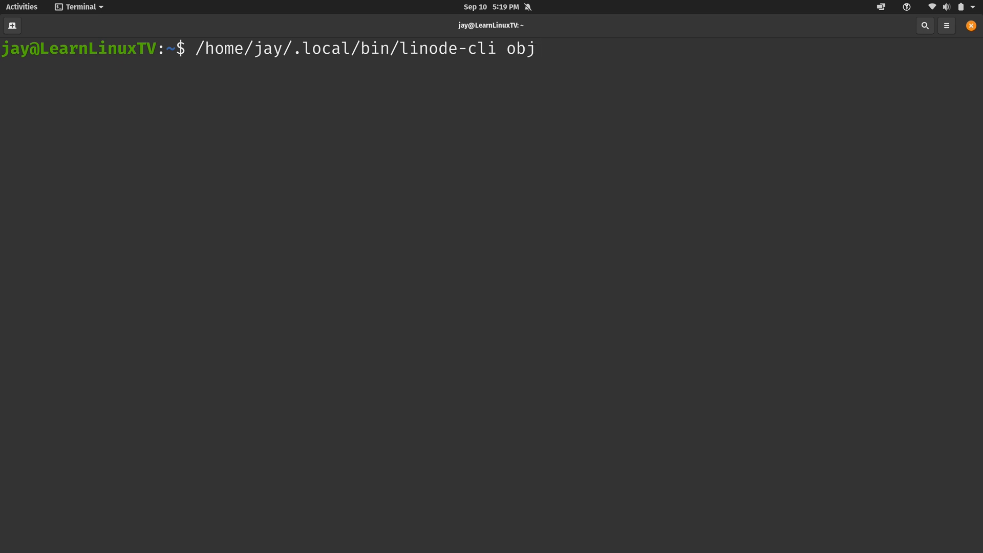
pyautogui.write('--hel')
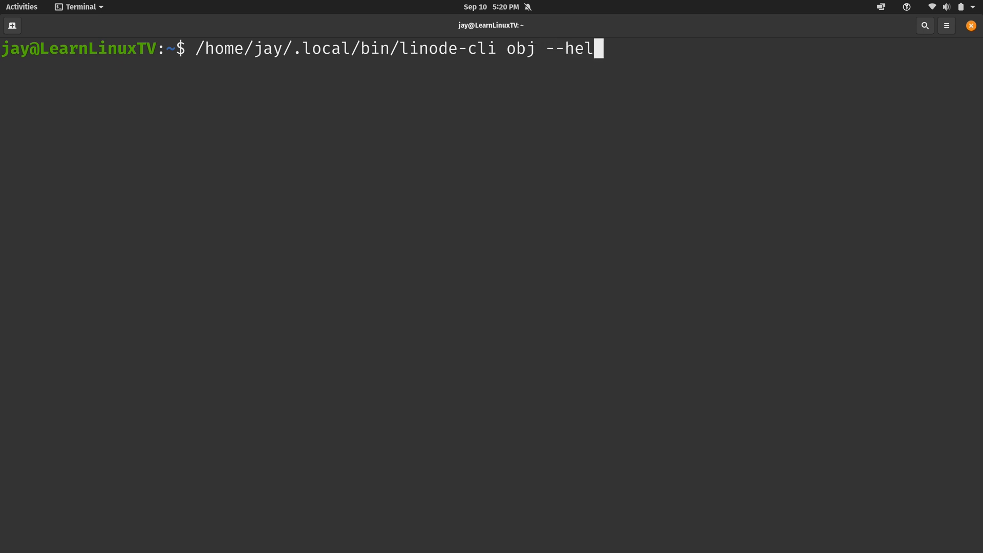
pyautogui.write('p')
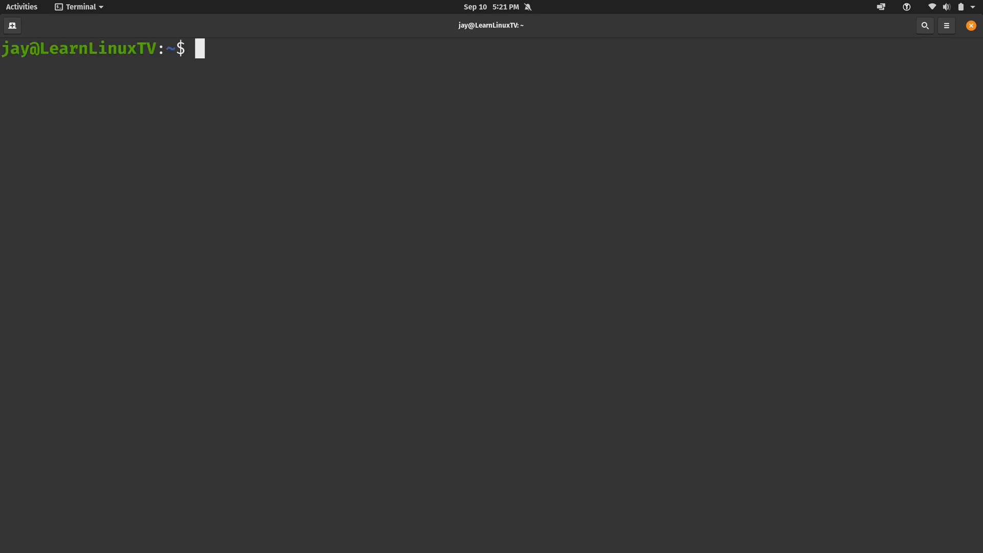
# Run linode-cli obj ls, choosing cluster 1 (us-east-1) as default, to list linode-example-bucket-20200910.
pyautogui.write('/home/jay/.local/bin/linode-cli')
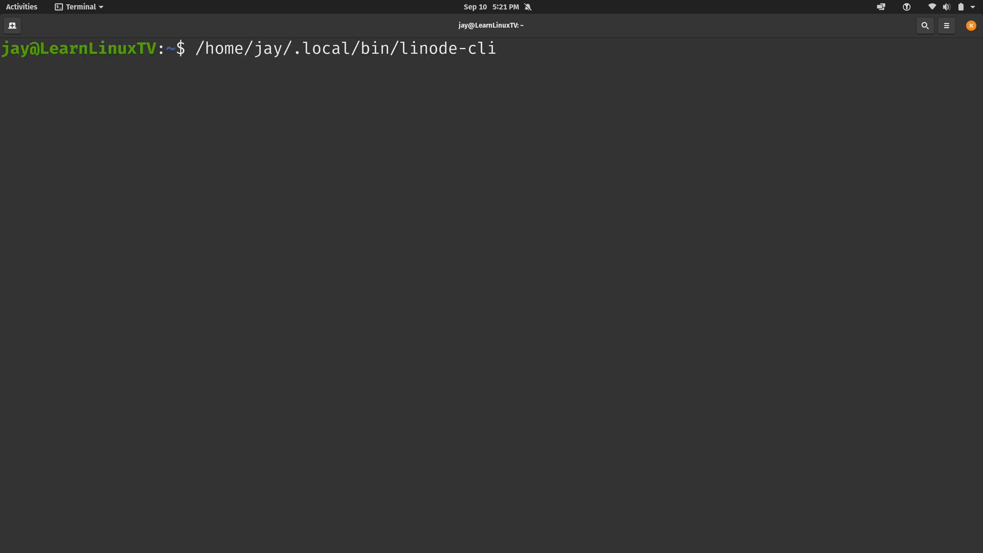
pyautogui.write('ob')
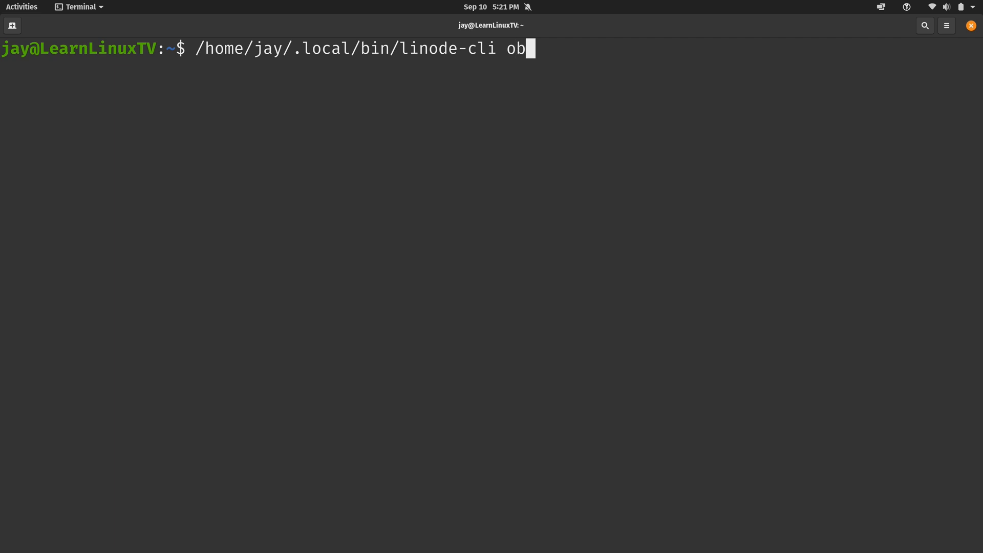
pyautogui.write('j')
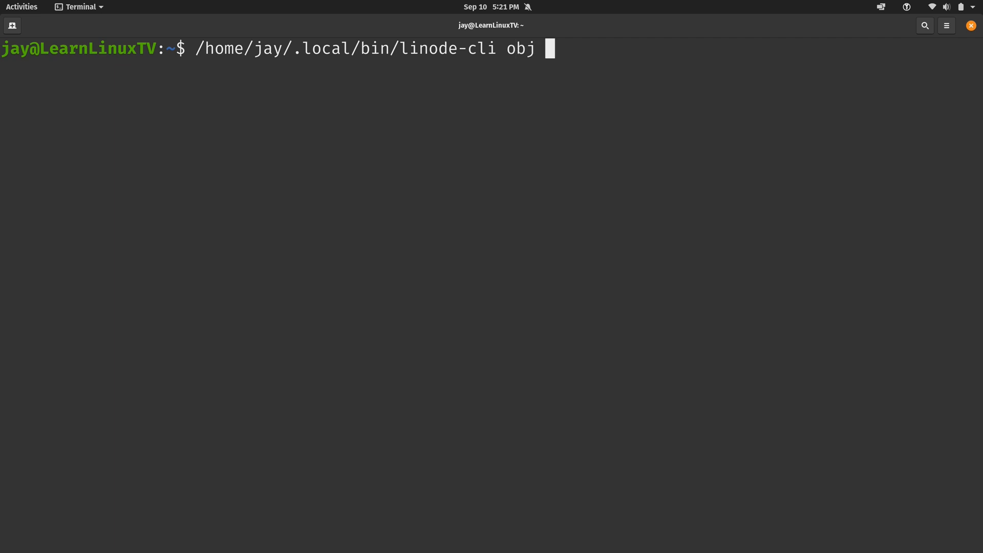
pyautogui.write('ls')
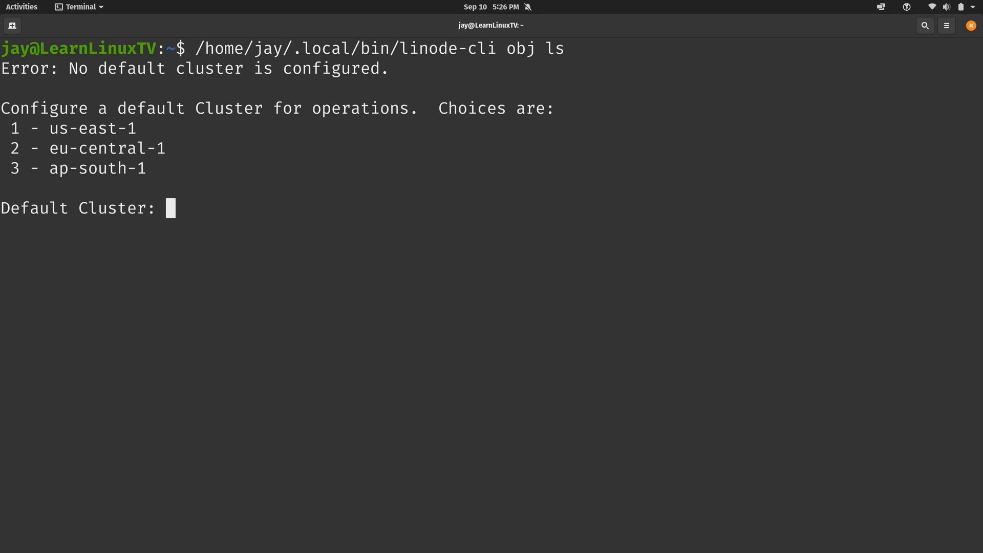
pyautogui.write('1')
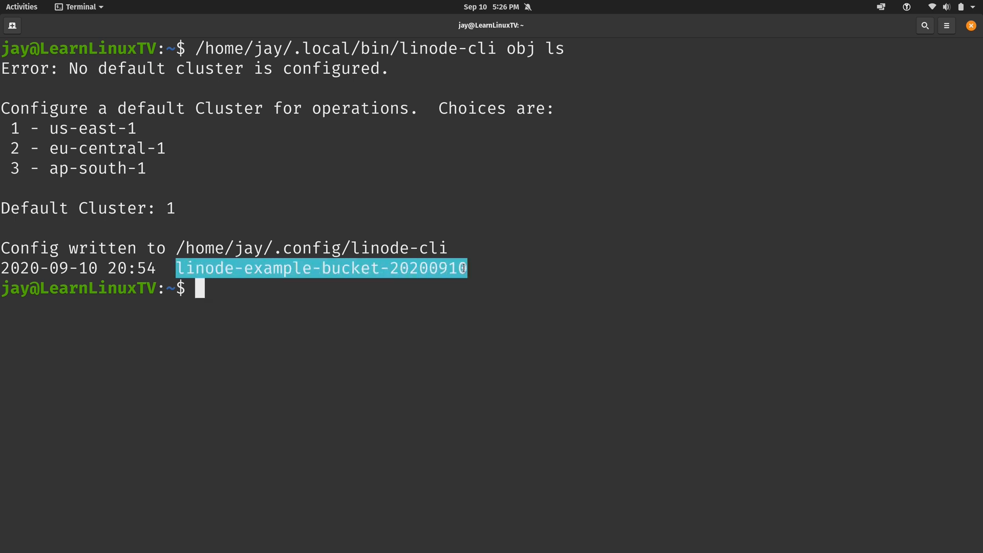
pyautogui.moveTo(526, 266)
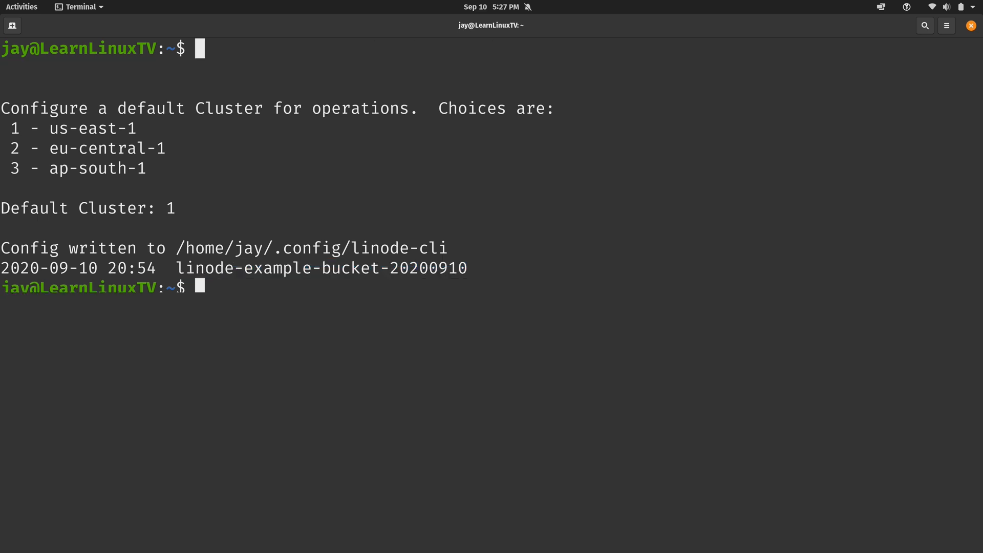
# Run linode-cli obj la to list all objects, showing notes.txt (685 bytes) in the bucket.
pyautogui.write('/home/jay/.local/bin/linode-cli obj --help')
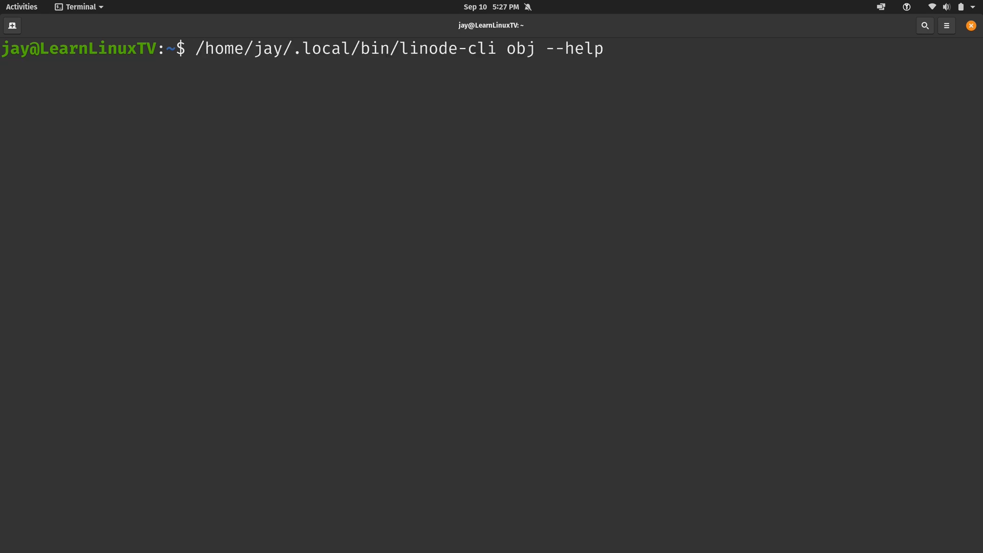
pyautogui.write('ls')
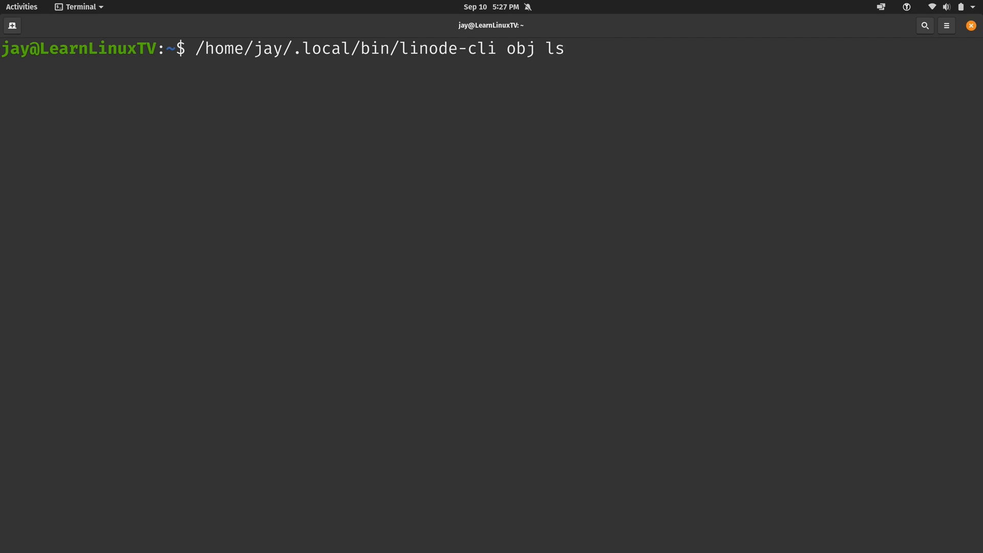
pyautogui.press('BackSpace')
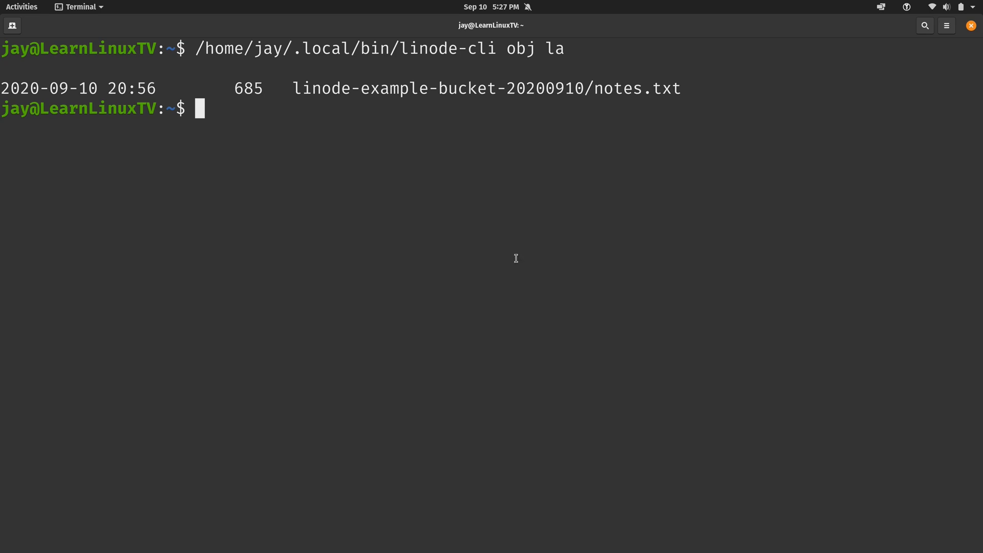
pyautogui.moveTo(292, 89); pyautogui.dragTo(680, 88)
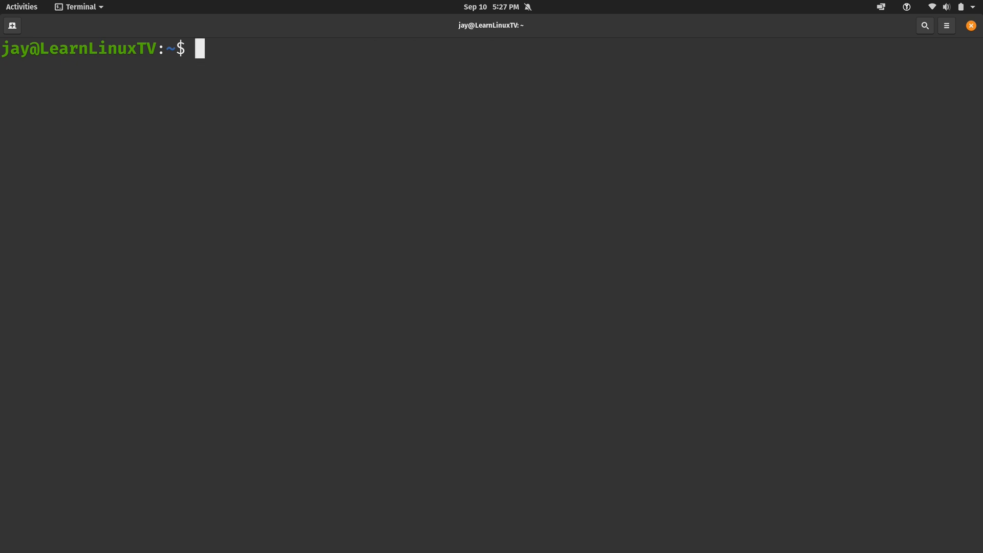
# Download notes.txt with linode-cli obj get linode-example-bucket-20200910 notes.txt.
pyautogui.write('/home/jay/.local/bin/linode-cli obj la')
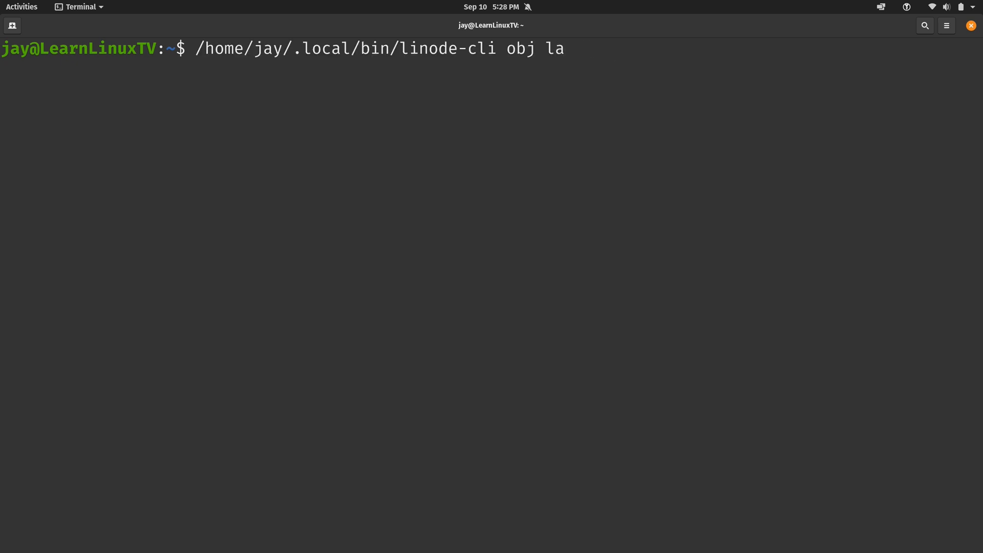
pyautogui.write('get')
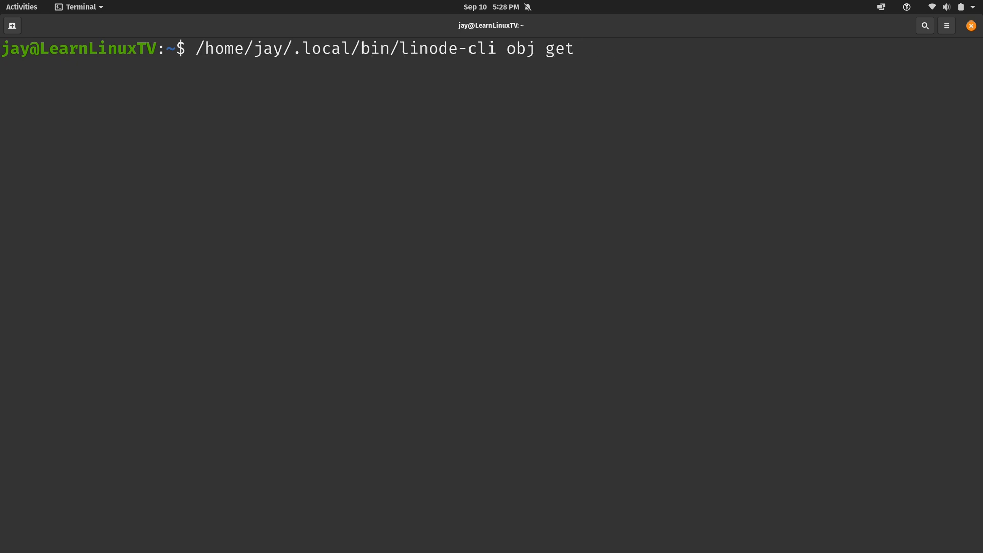
pyautogui.write('linode-example-bucket-20200910')
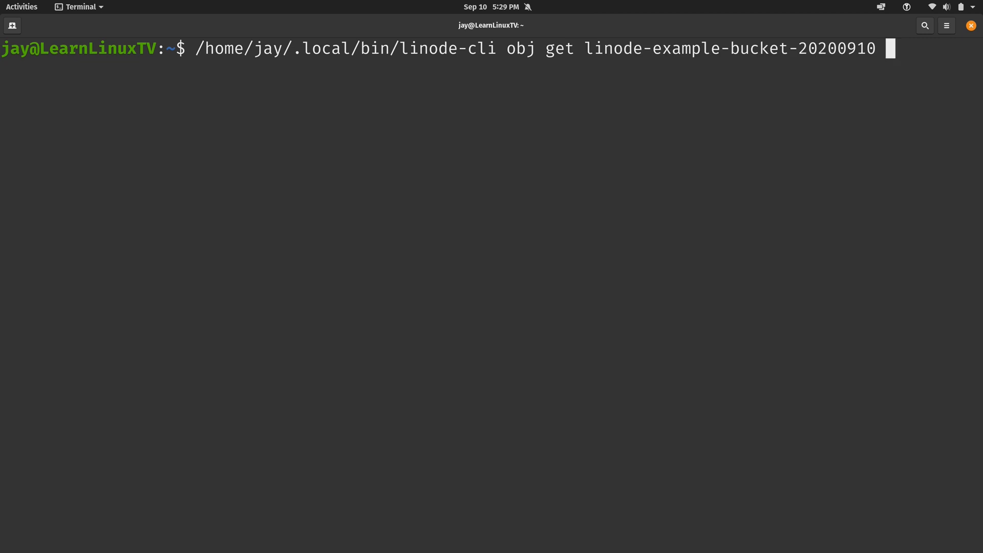
pyautogui.write('n')
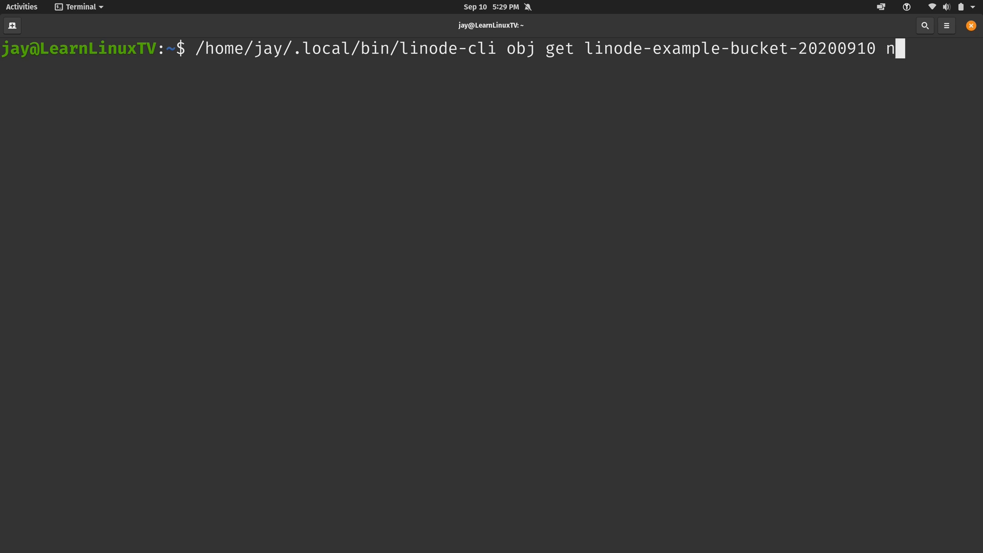
pyautogui.write('otes.txt')
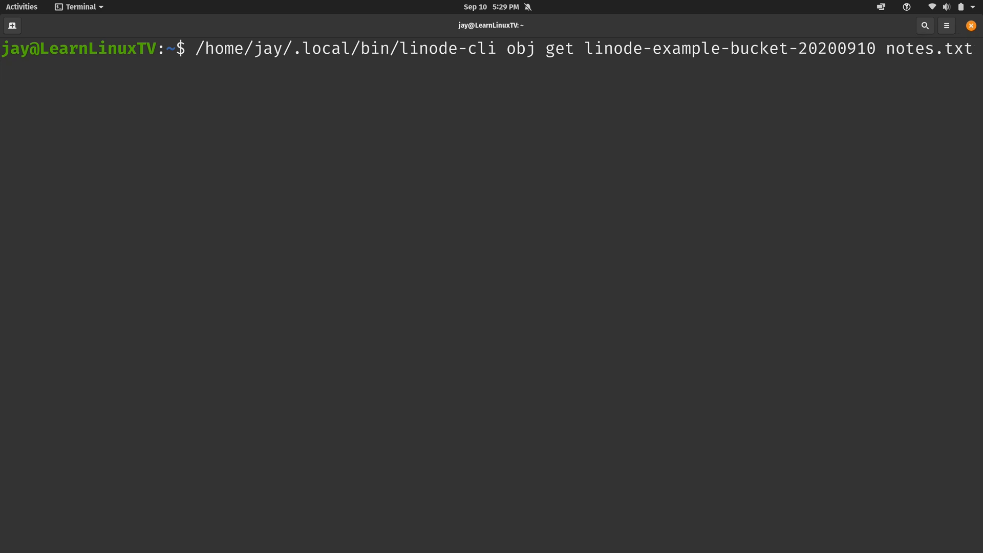
pyautogui.press('Return')
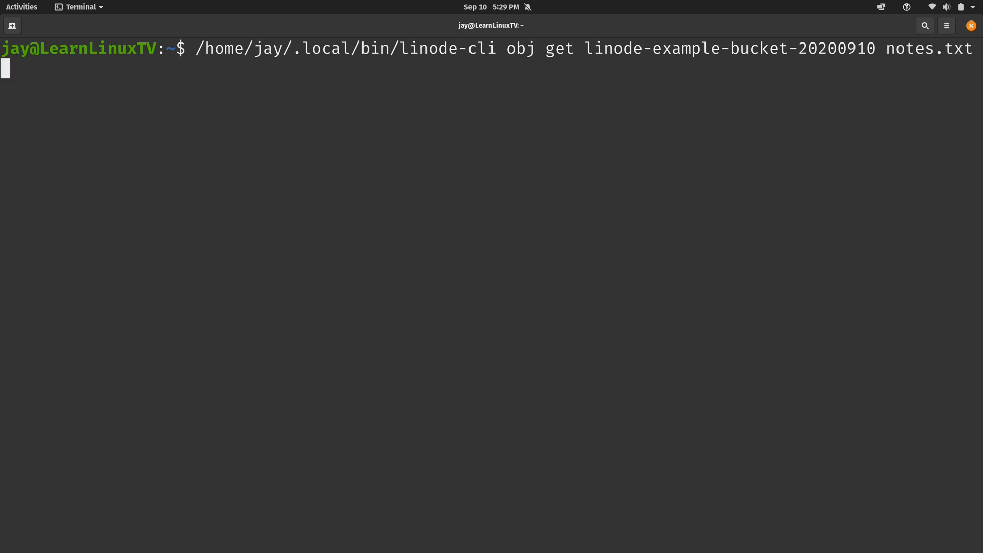
# List the home folder with ls to confirm notes.txt is now present locally.
pyautogui.write('ls')
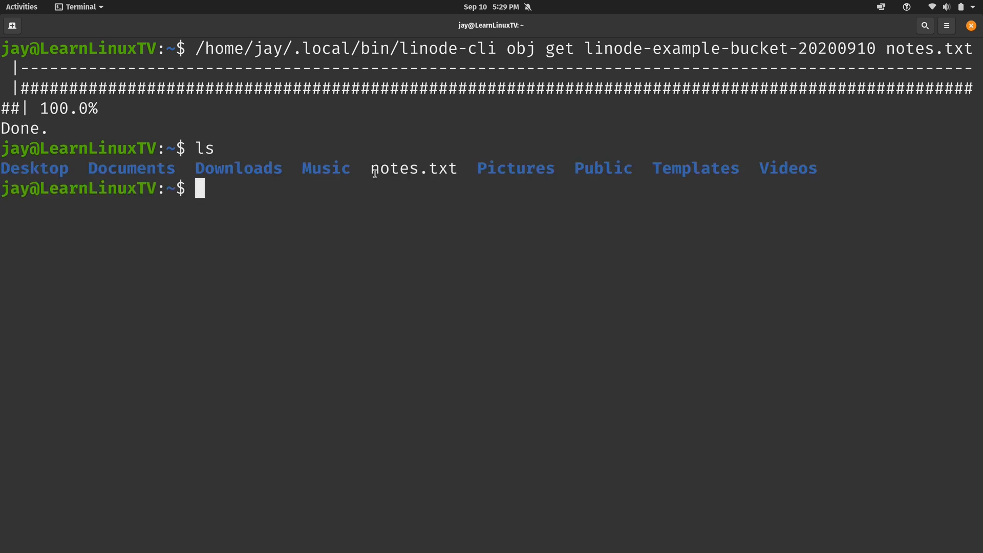
pyautogui.doubleClick(413, 168)
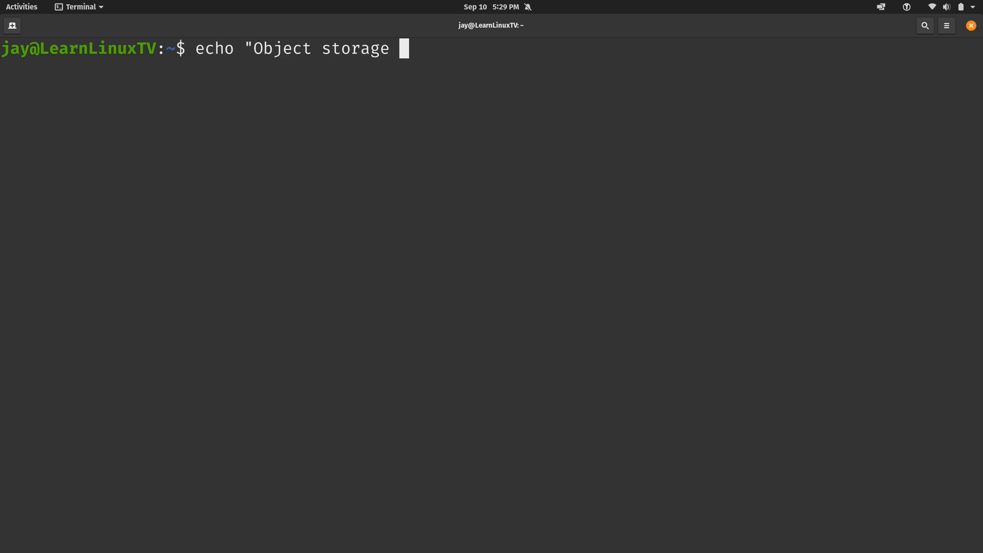
# Create note2.txt containing "Object storage is awesome" with echo and check it with cat.
pyautogui.write('is awesome" >')
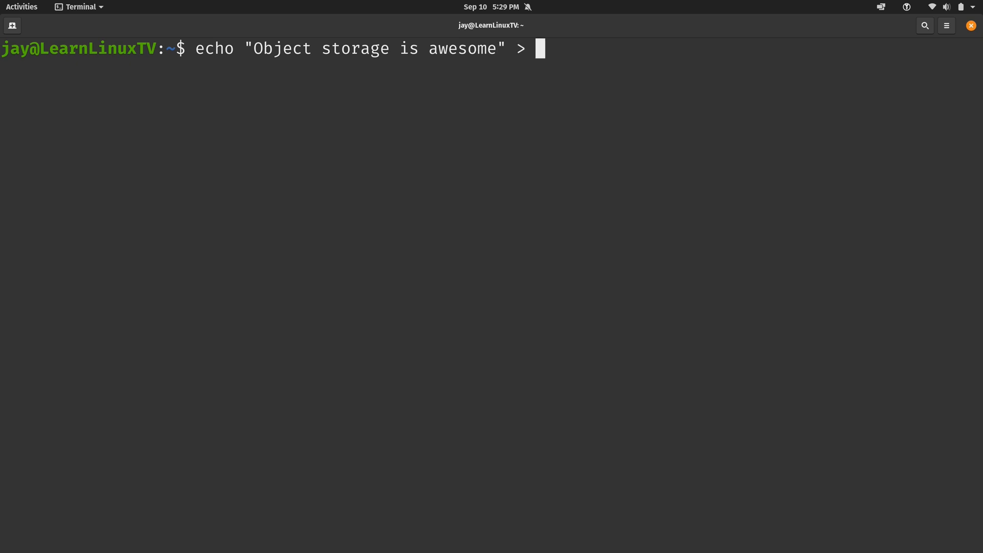
pyautogui.write('note2.txt')
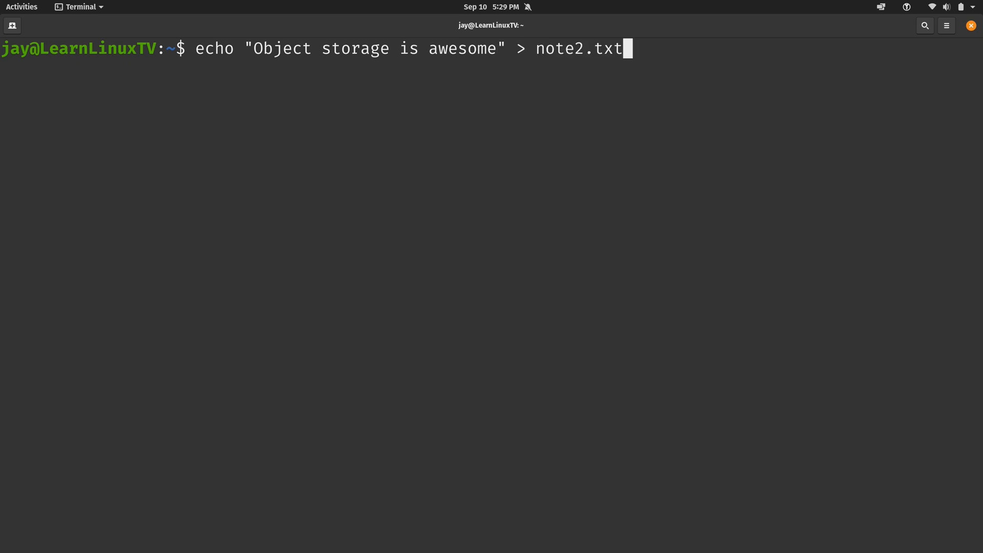
pyautogui.write('cat not')
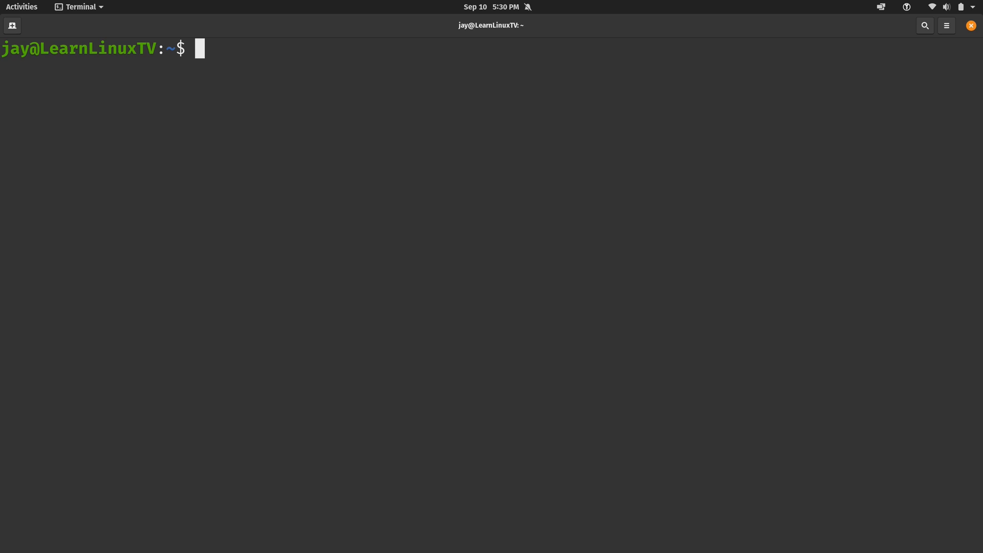
# Upload note2.txt with linode-cli obj put note2.txt linode-example-bucket-20200910.
pyautogui.write('/home/jay/.local/bin/linode-cli obj get linode-example-bucket-20200910 notes.txt')
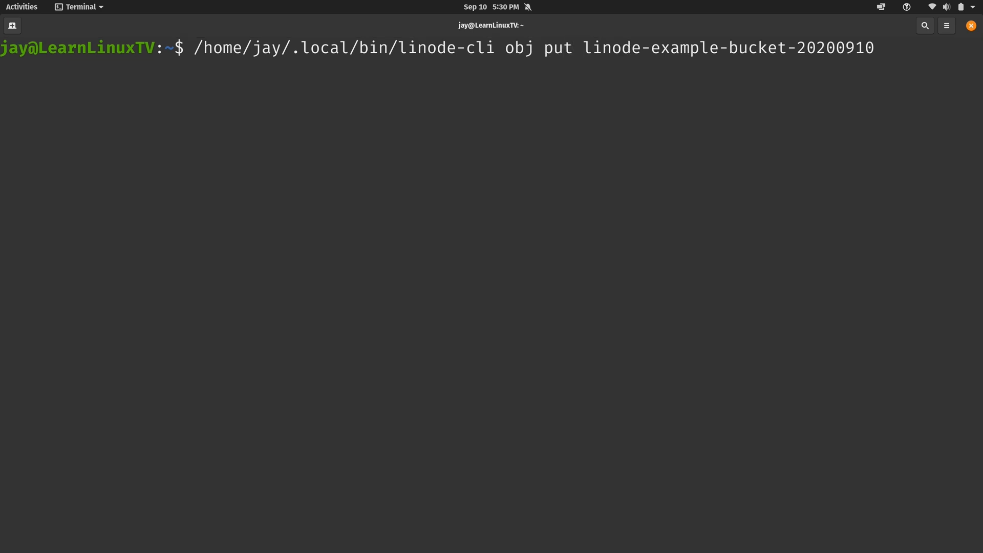
pyautogui.write('note2.txt')
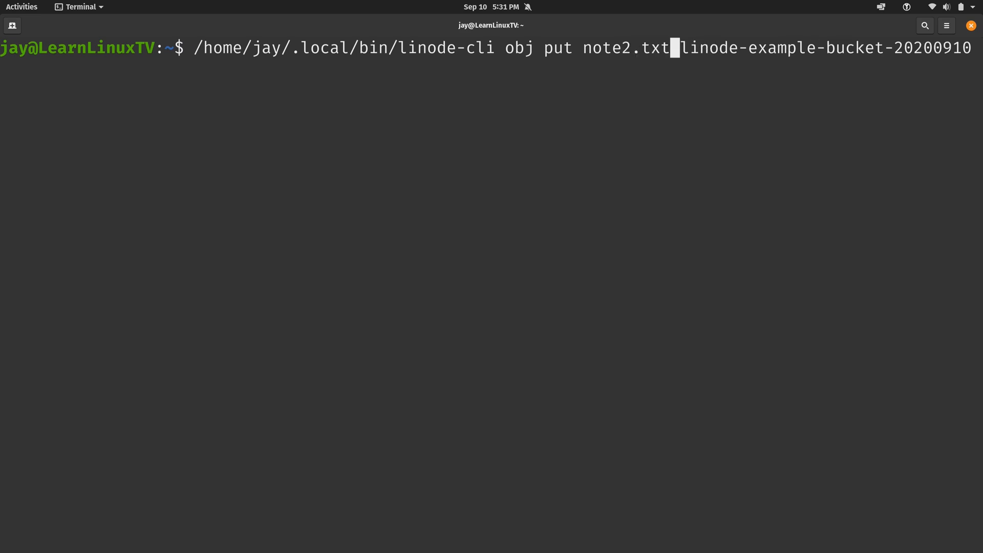
pyautogui.write('" "')
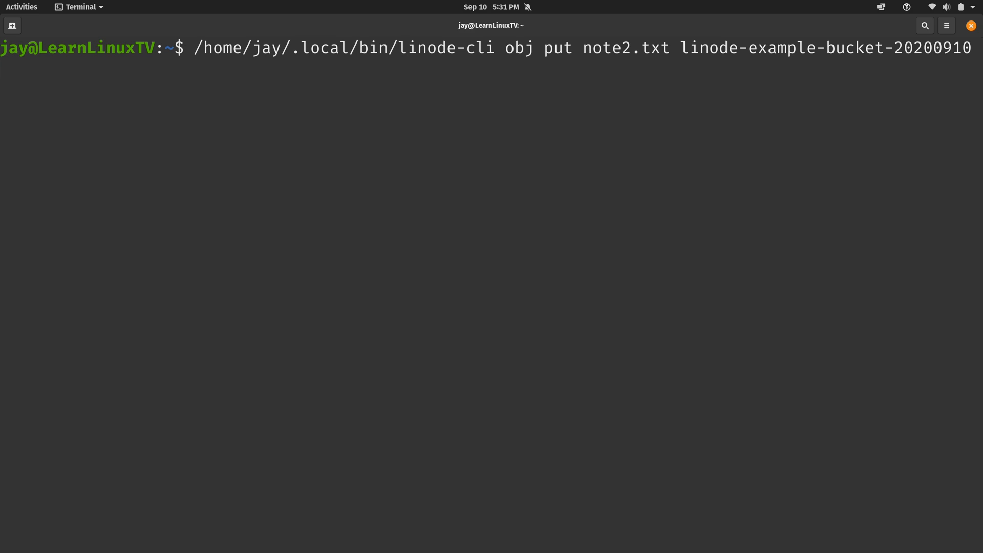
pyautogui.press('Return')
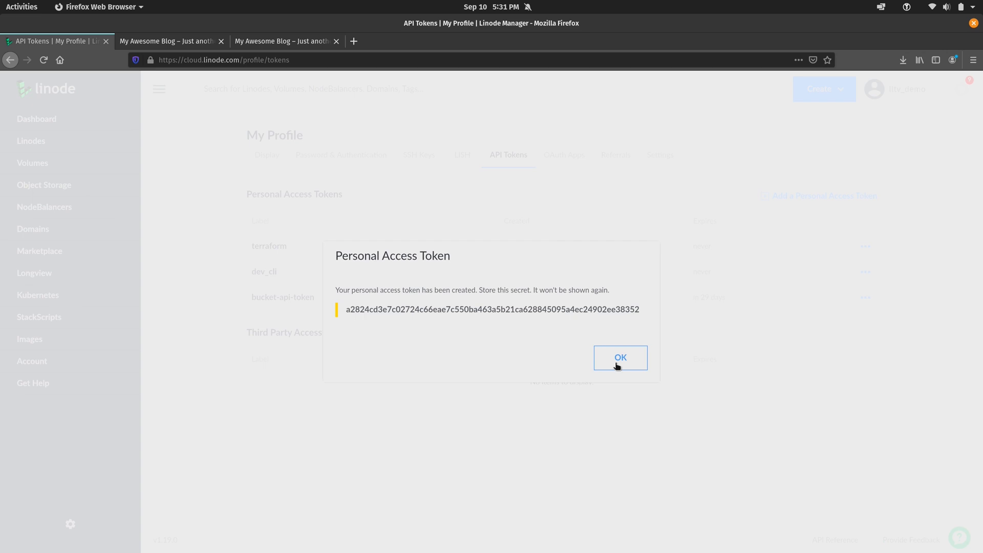
# Dismiss the token notice and view linode-example-bucket-20200910 listing note2.txt and notes.txt.
pyautogui.click(621, 359)
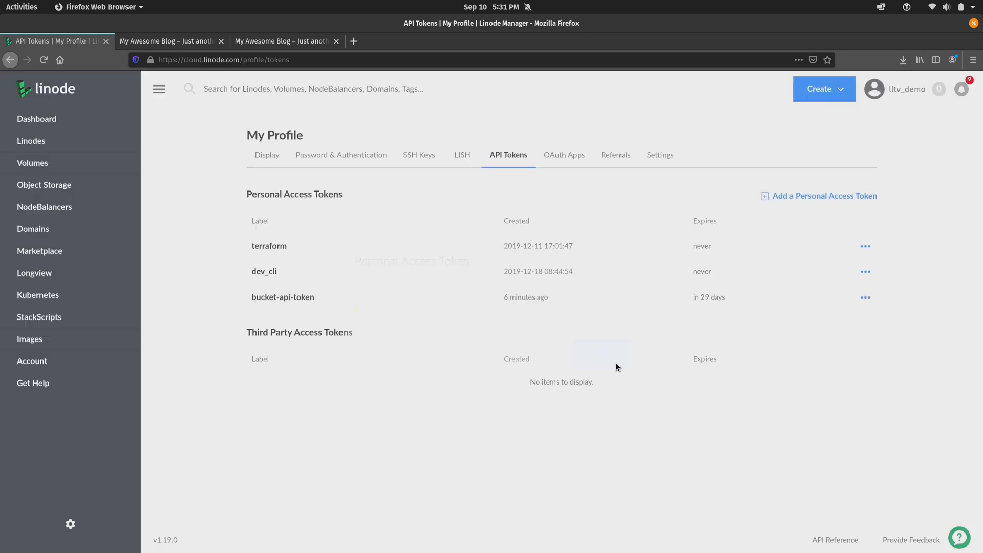
pyautogui.click(45, 184)
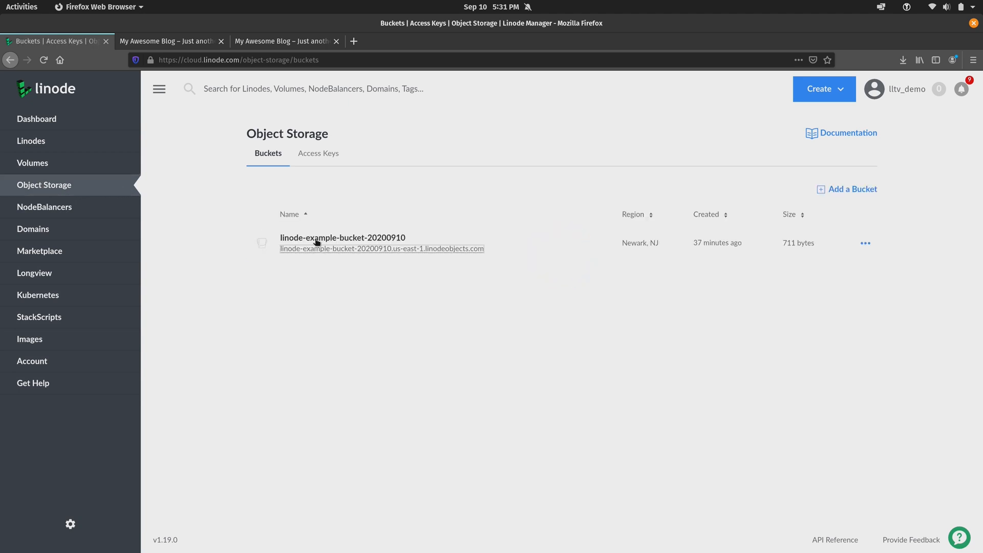
pyautogui.click(334, 238)
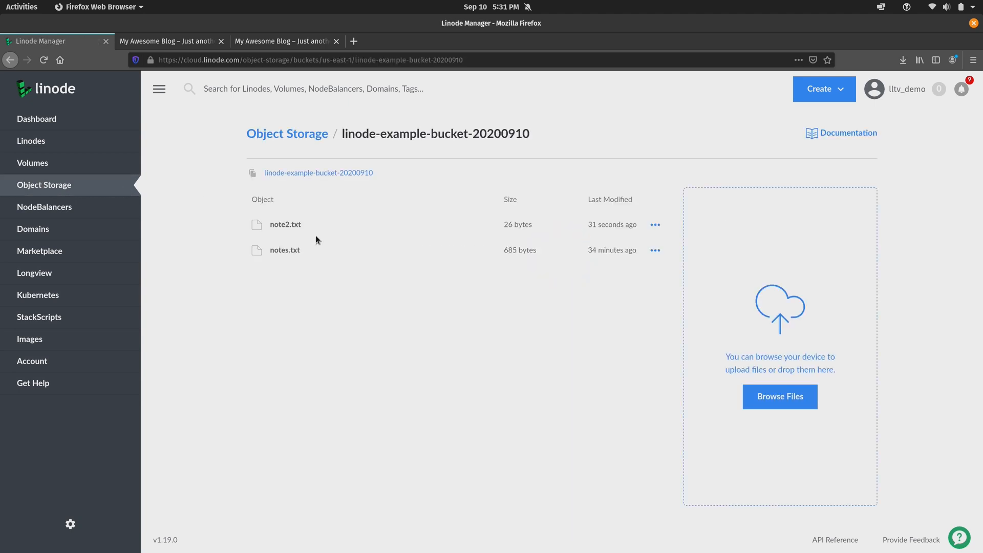
pyautogui.moveTo(353, 227)
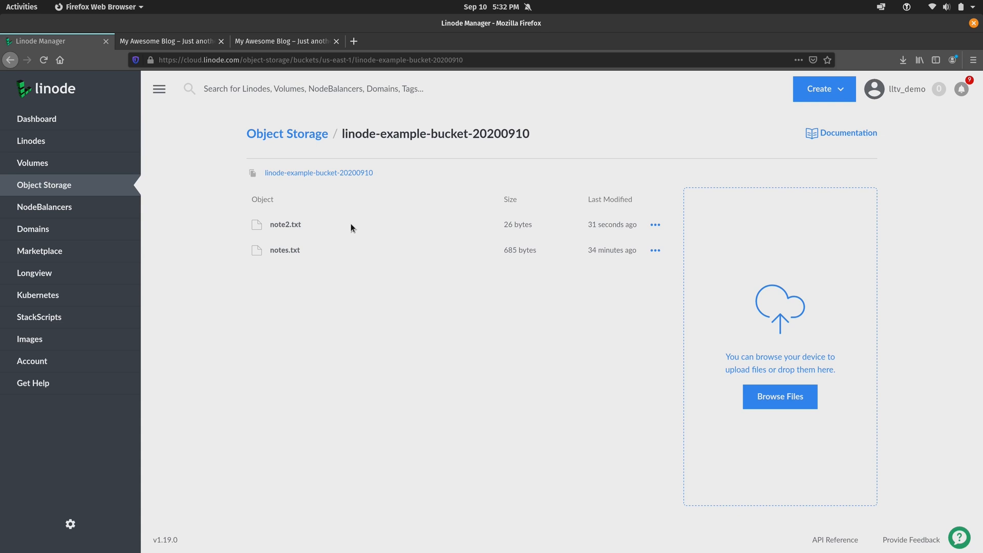